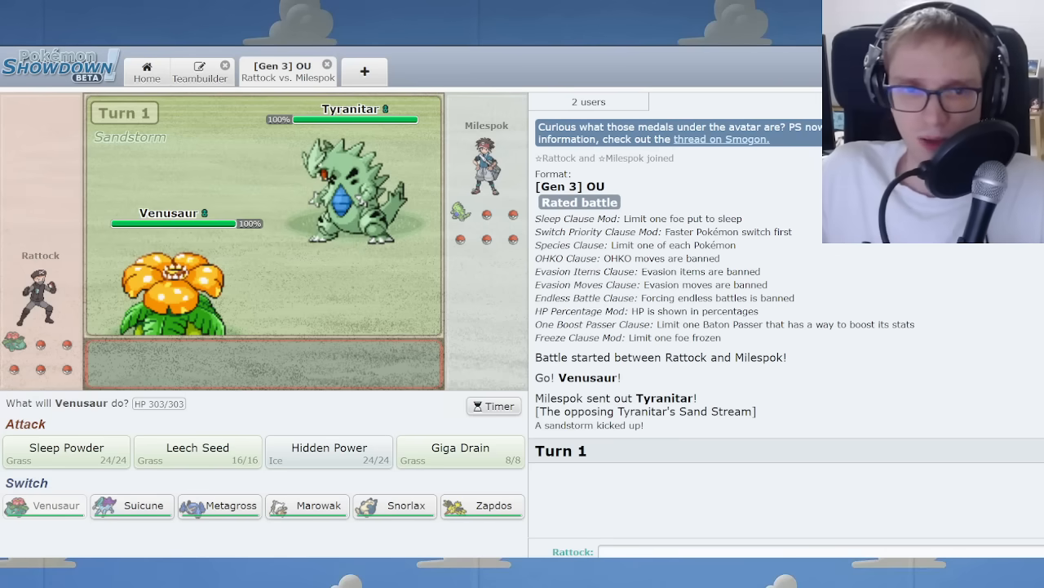
mouse_move(219, 506)
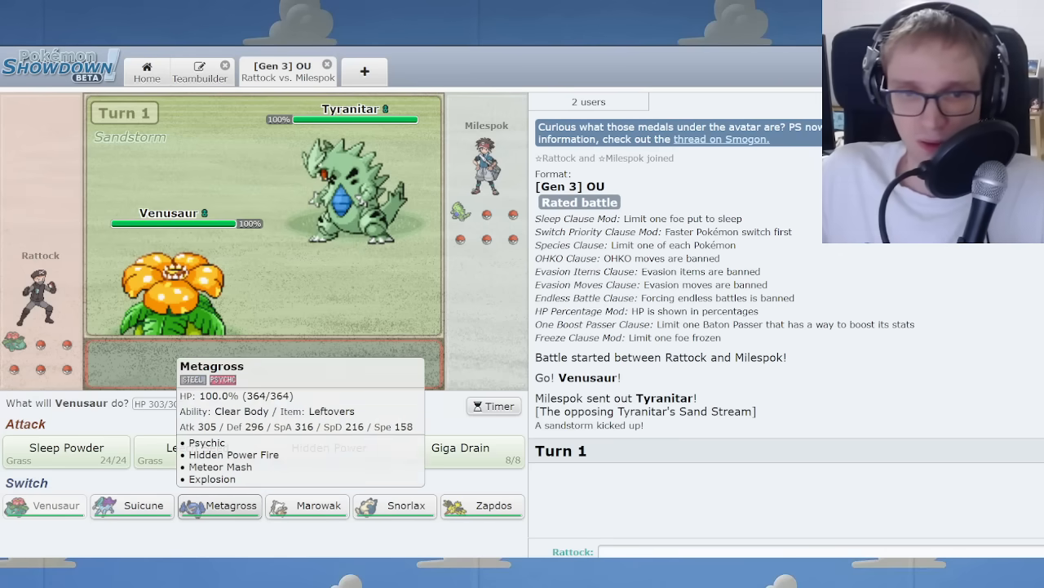
mouse_move(130, 506)
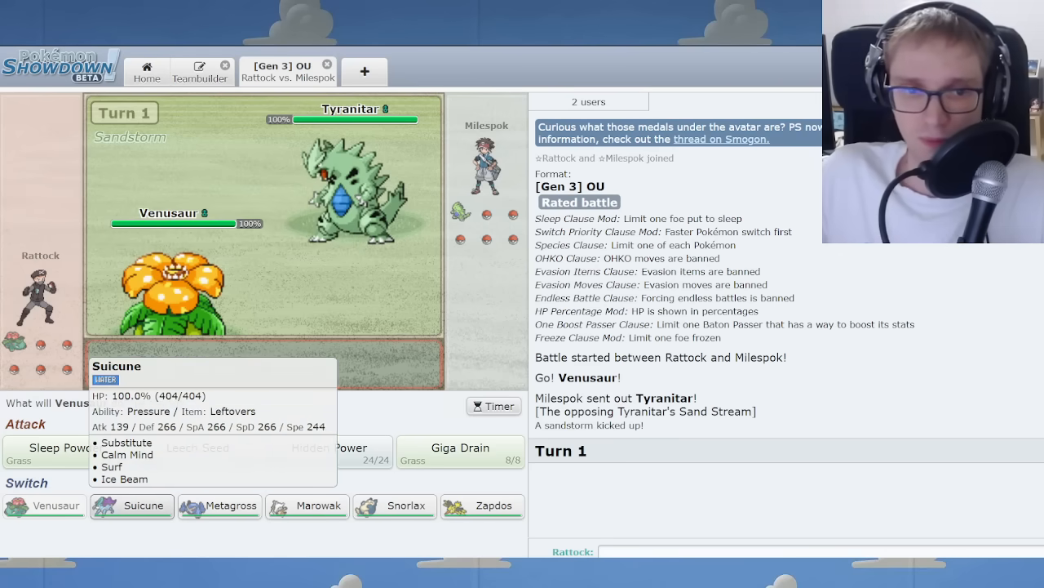
Have Venusaur use Sleep Powder on the opposing Tyranitar on turn 1.
click(51, 447)
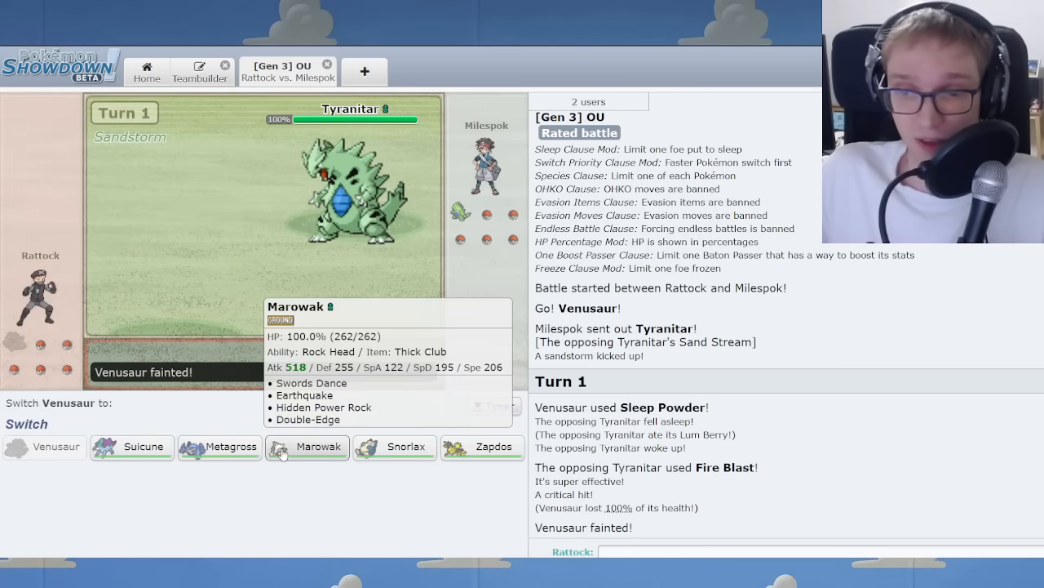
mouse_move(329, 509)
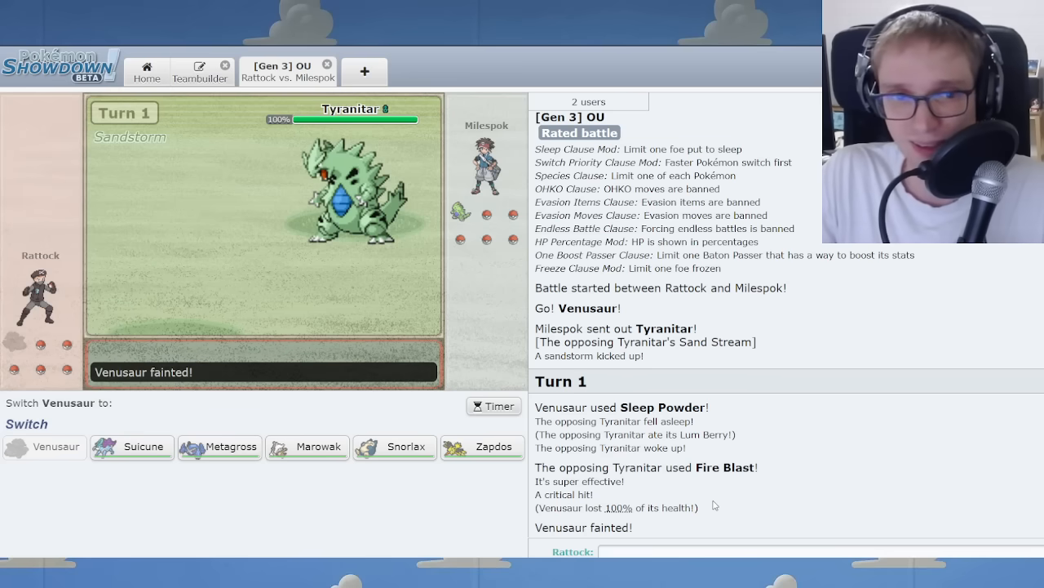
mouse_move(132, 447)
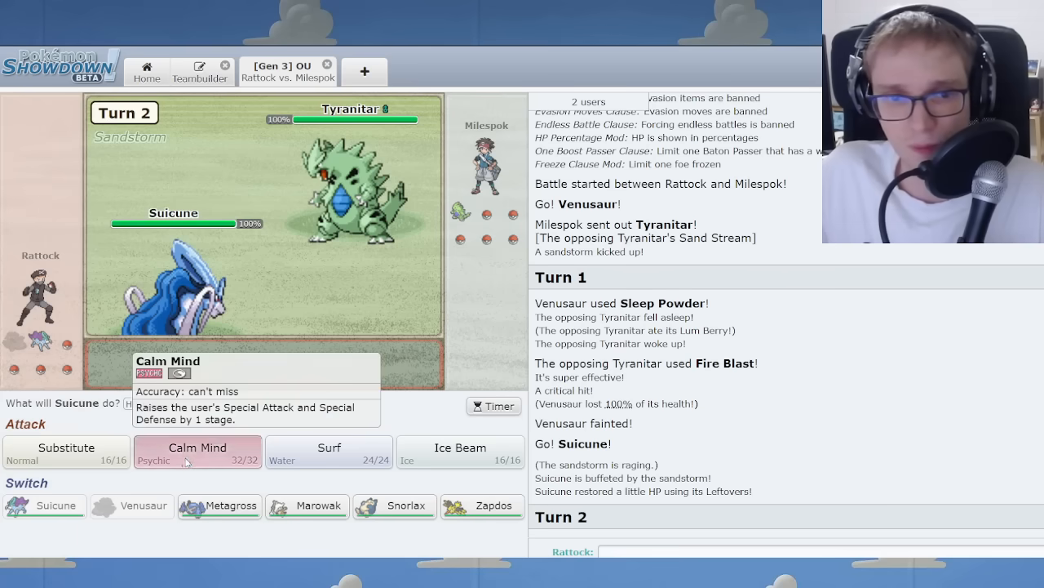
Alternate Calm Mind boosts and Substitutes with Suicune against Blissey through turn 8.
click(196, 450)
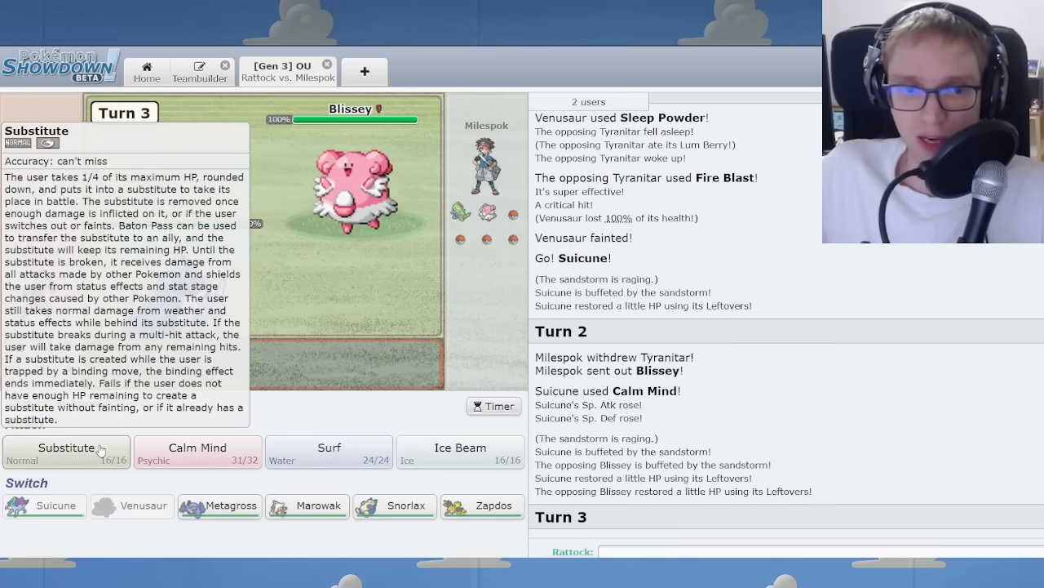
click(65, 447)
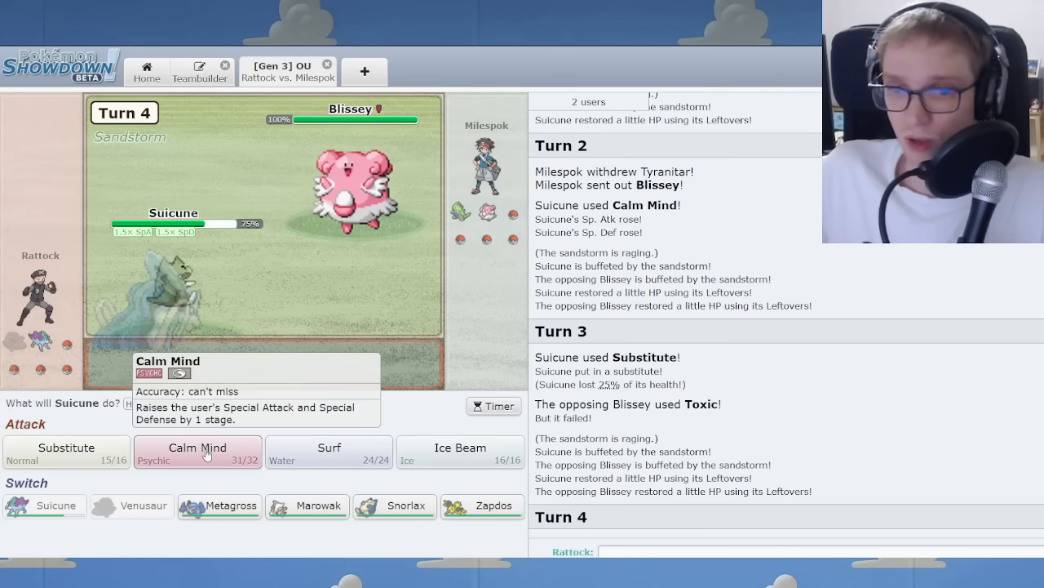
click(198, 451)
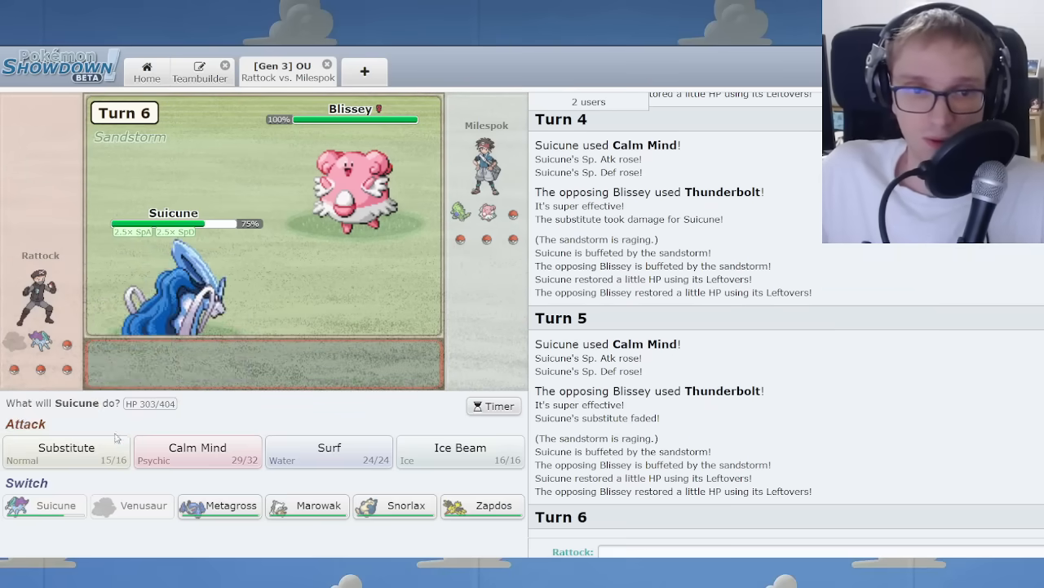
click(195, 452)
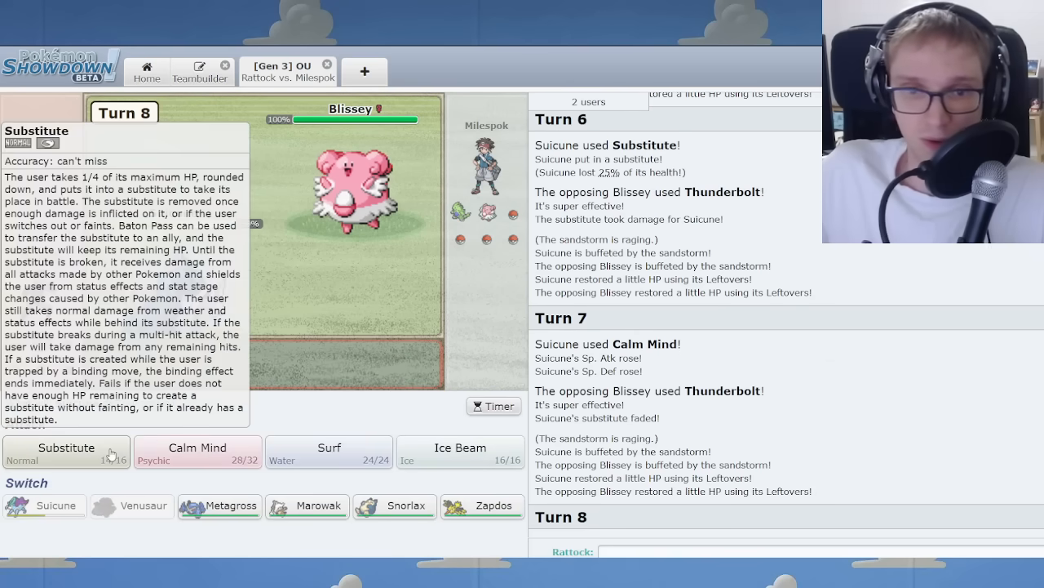
click(65, 450)
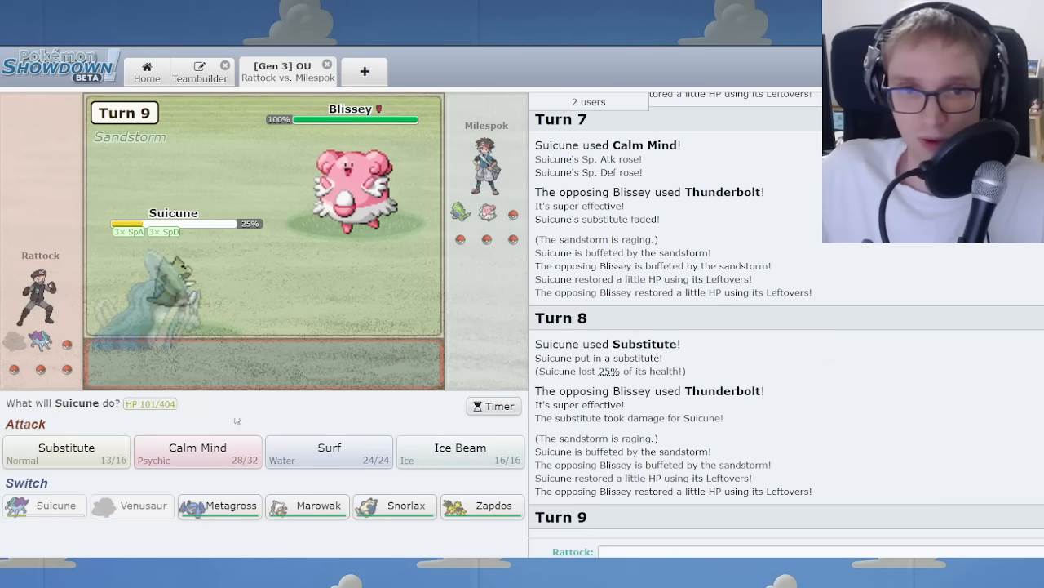
Have Suicune Surf Blissey, Gengar and Charizard in turn until it faints.
click(330, 454)
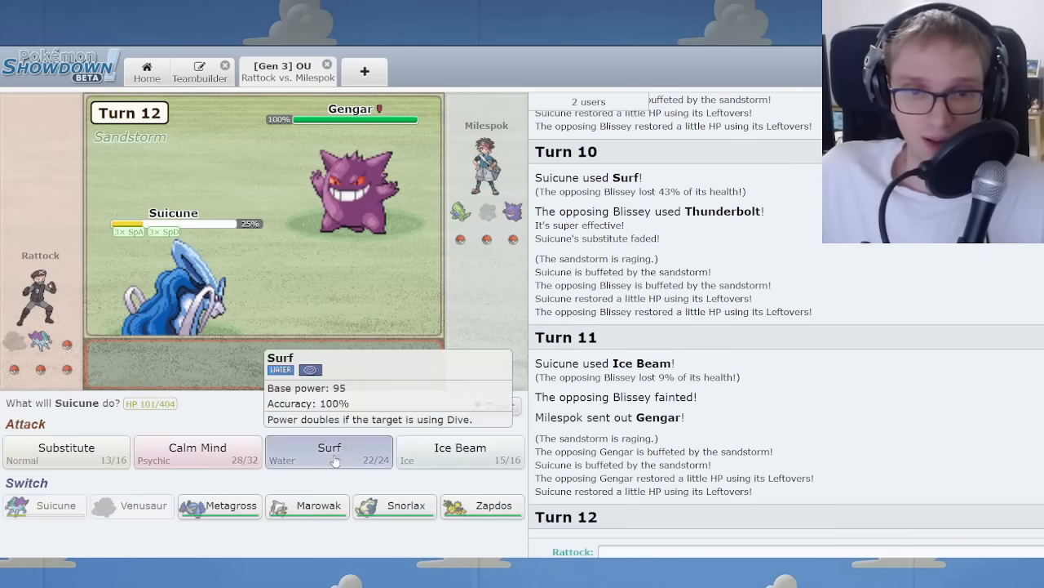
click(330, 452)
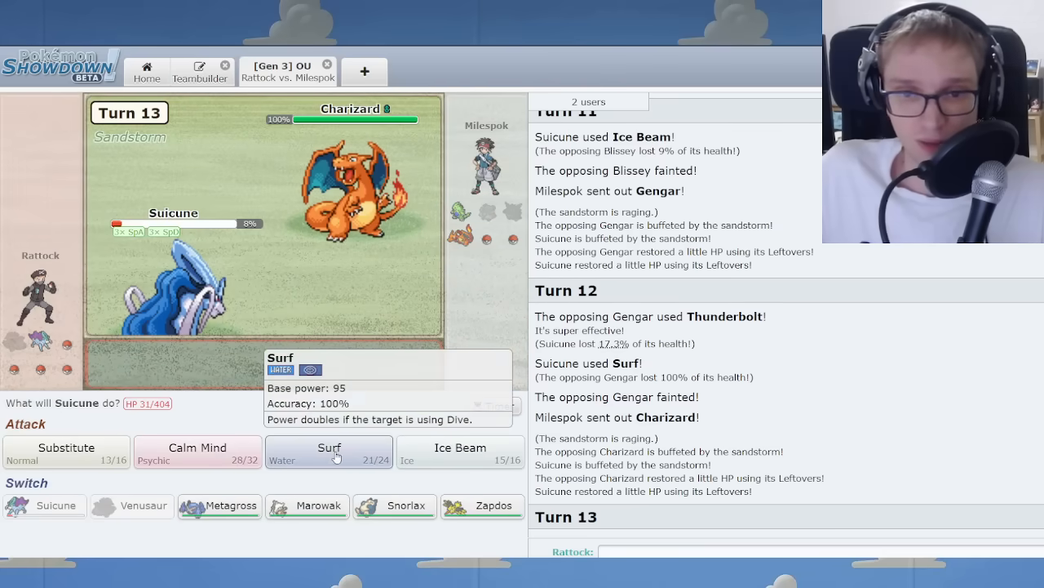
click(329, 452)
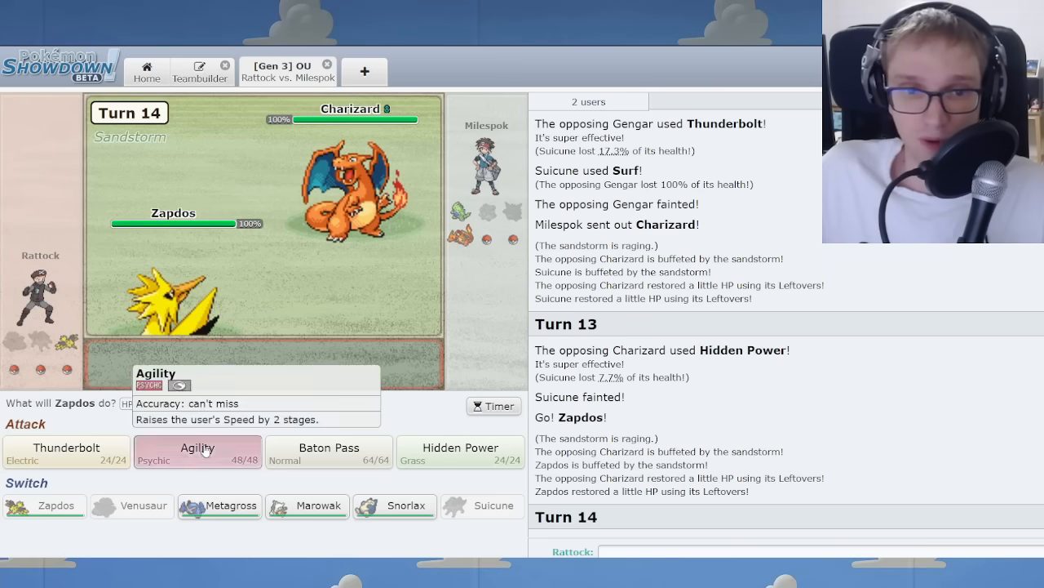
Raise Zapdos's Speed with Agility, queue a Baton Pass, then hit Swampert with Hidden Power.
click(198, 451)
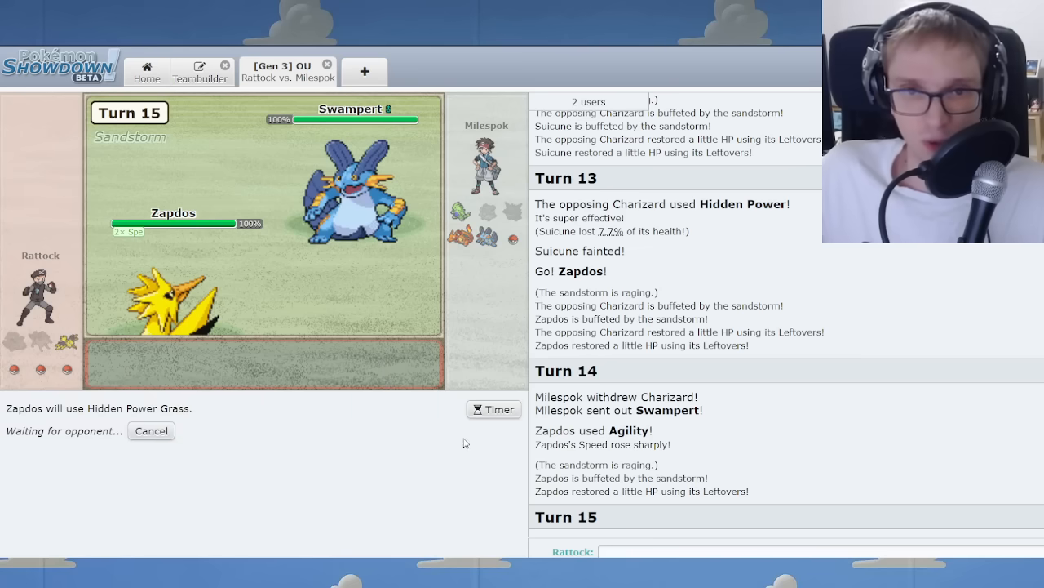
mouse_move(368, 405)
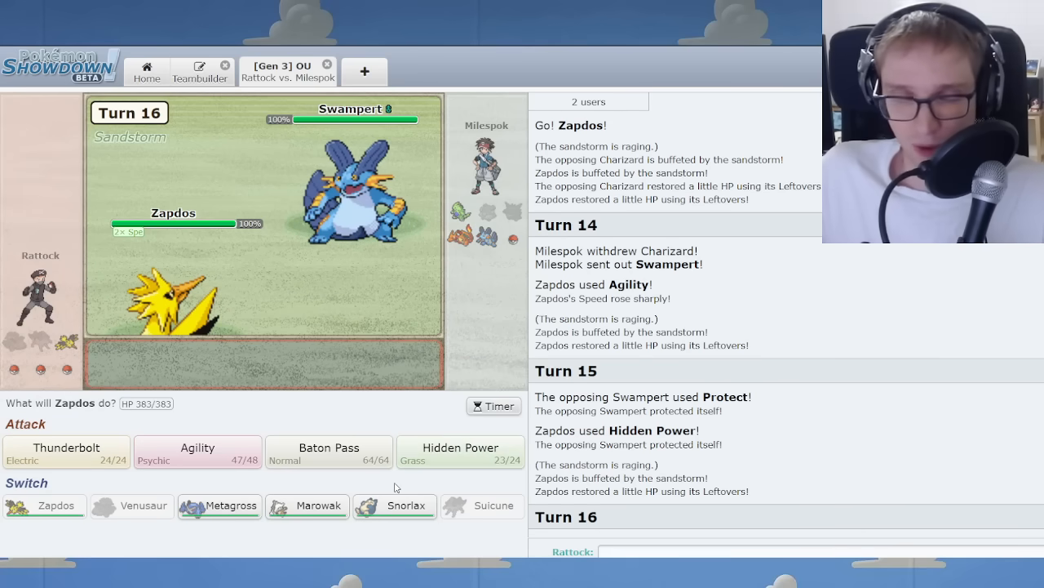
click(330, 454)
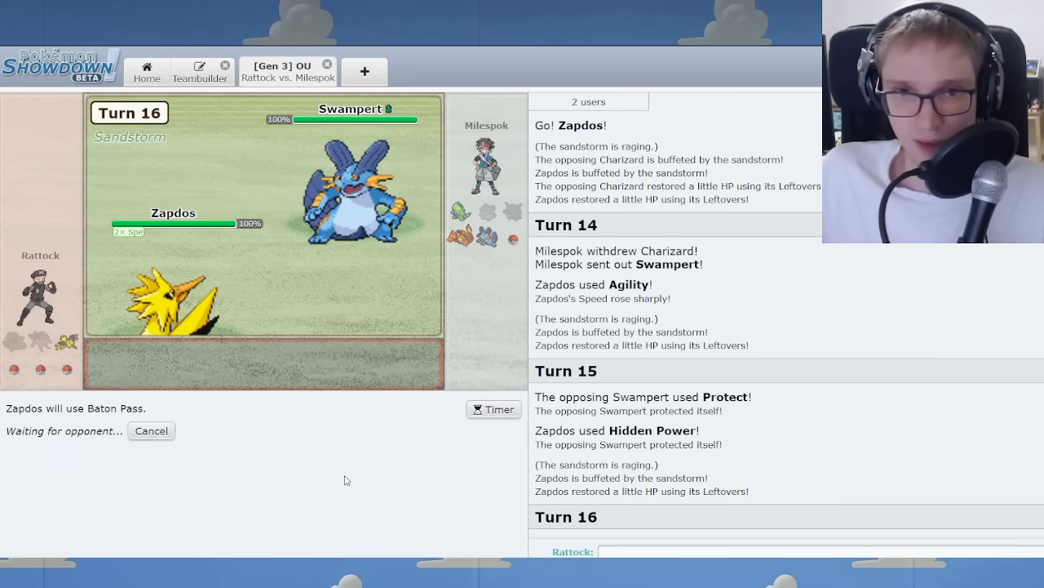
mouse_move(291, 463)
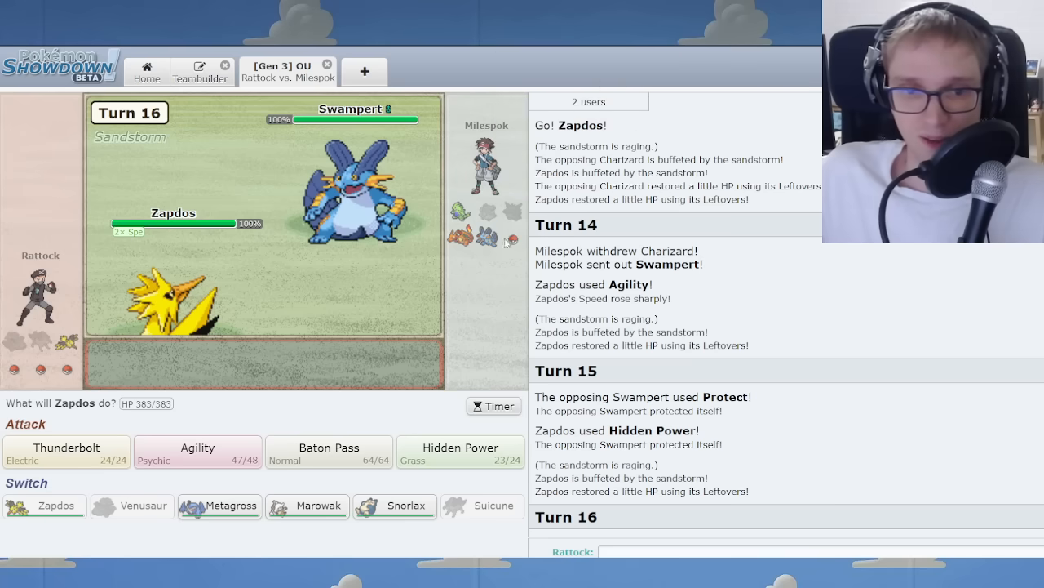
click(460, 453)
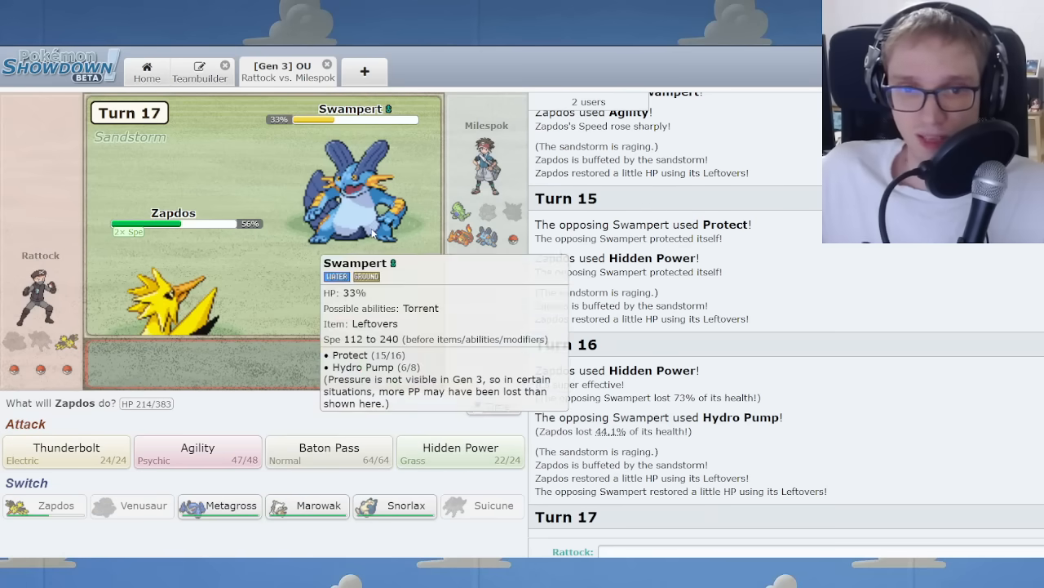
mouse_move(356, 411)
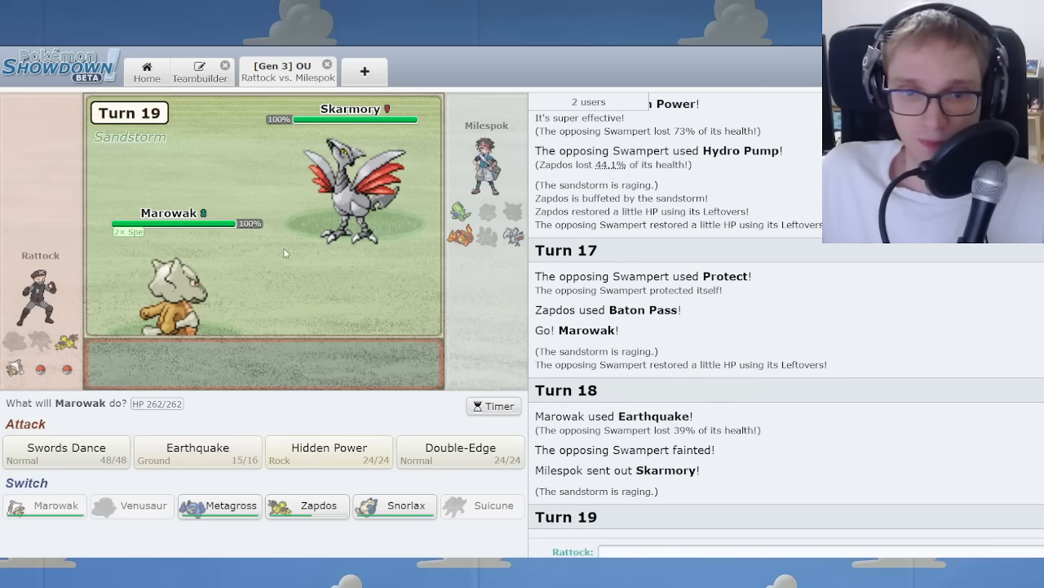
mouse_move(395, 506)
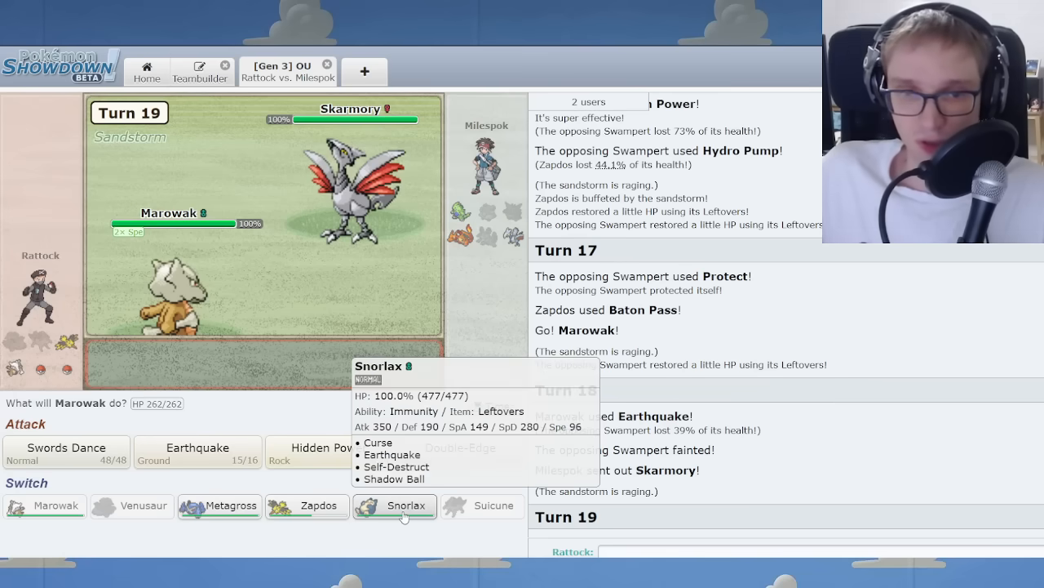
mouse_move(333, 488)
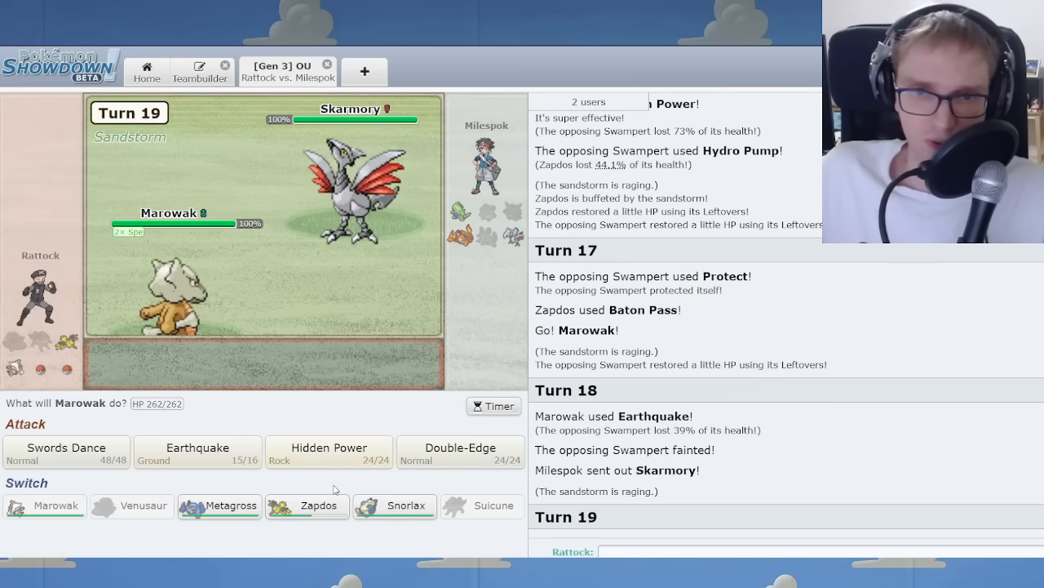
mouse_move(218, 506)
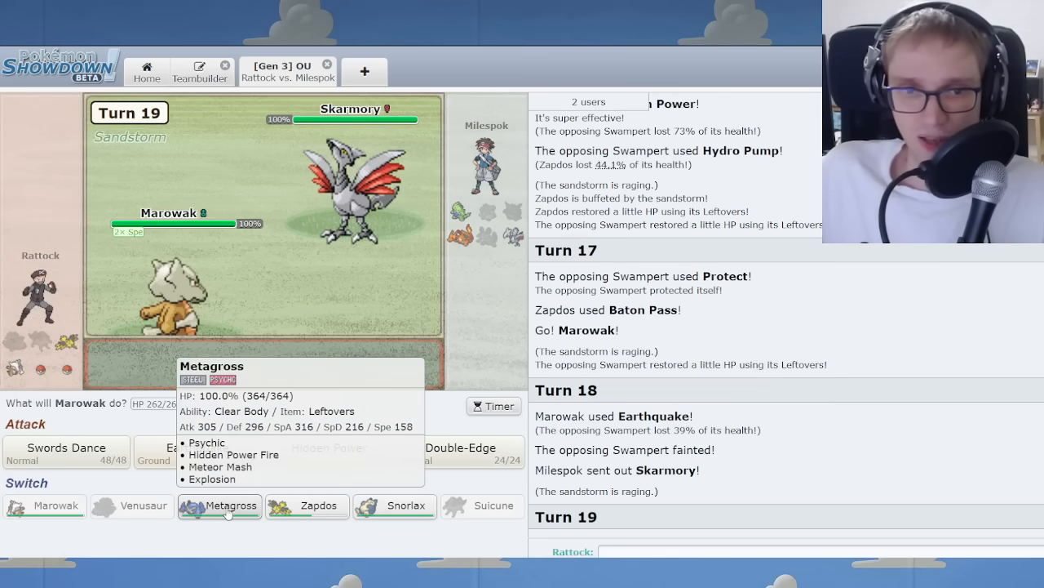
Swap Marowak for Metagross, Thunderbolt the incoming Tyranitar, then Baton Pass Zapdos's boosts.
click(219, 506)
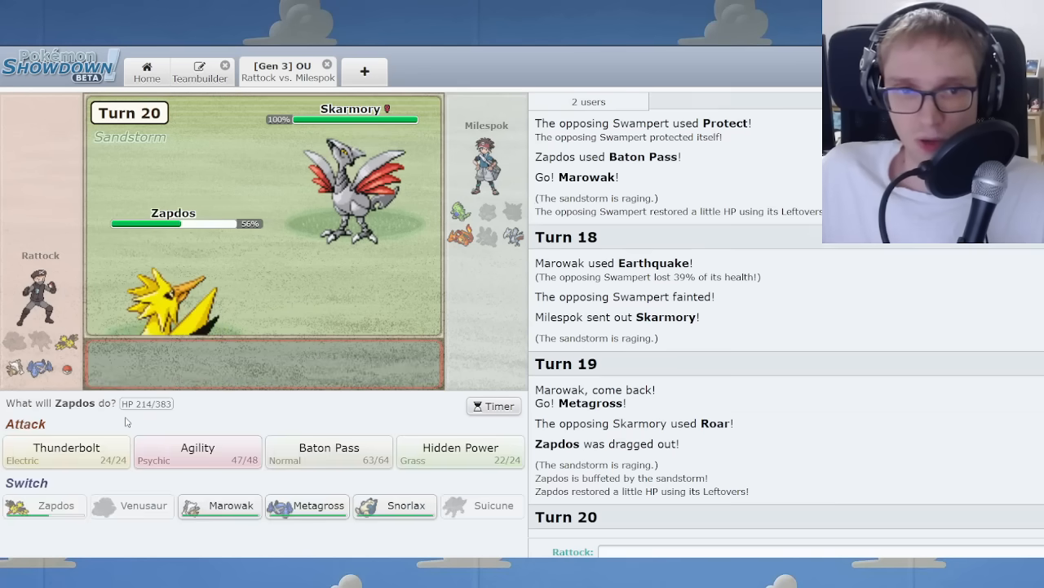
click(65, 452)
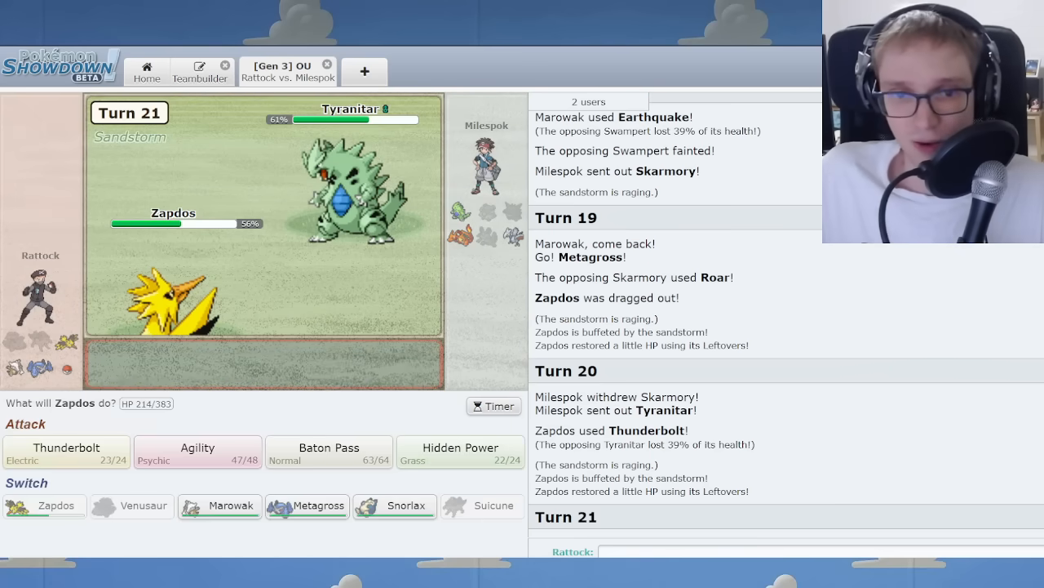
mouse_move(330, 451)
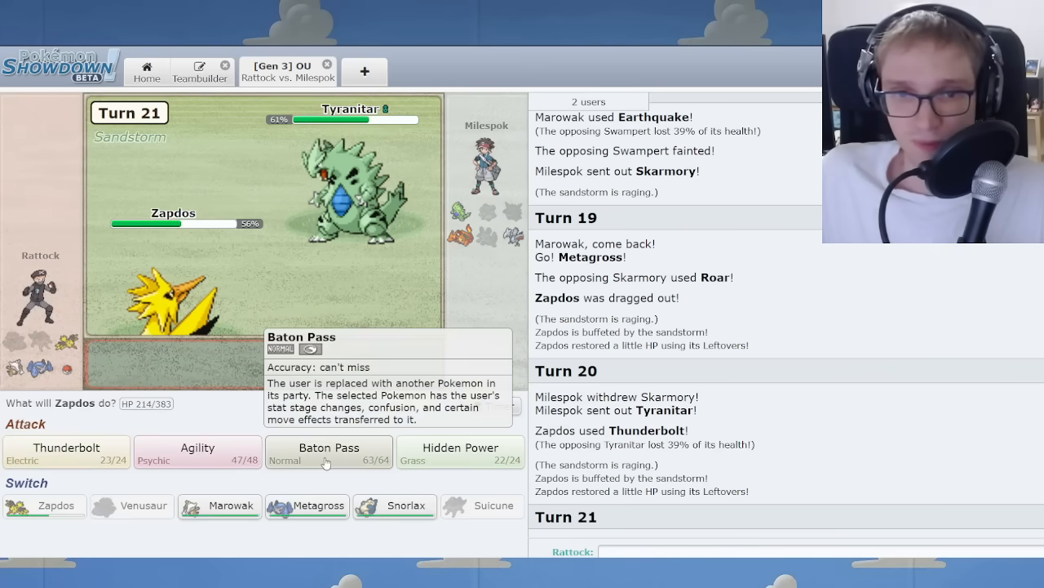
click(329, 452)
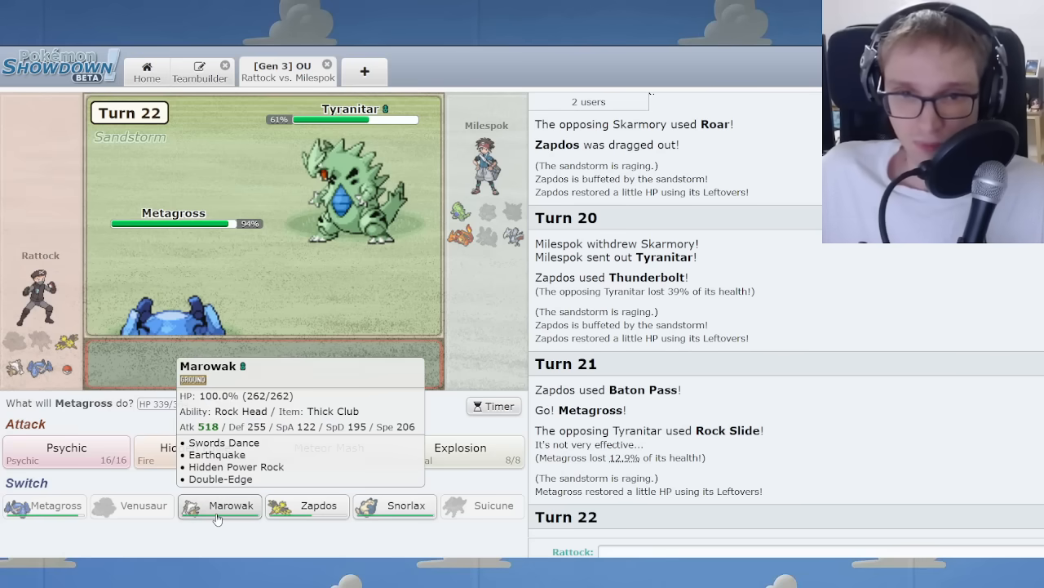
mouse_move(306, 506)
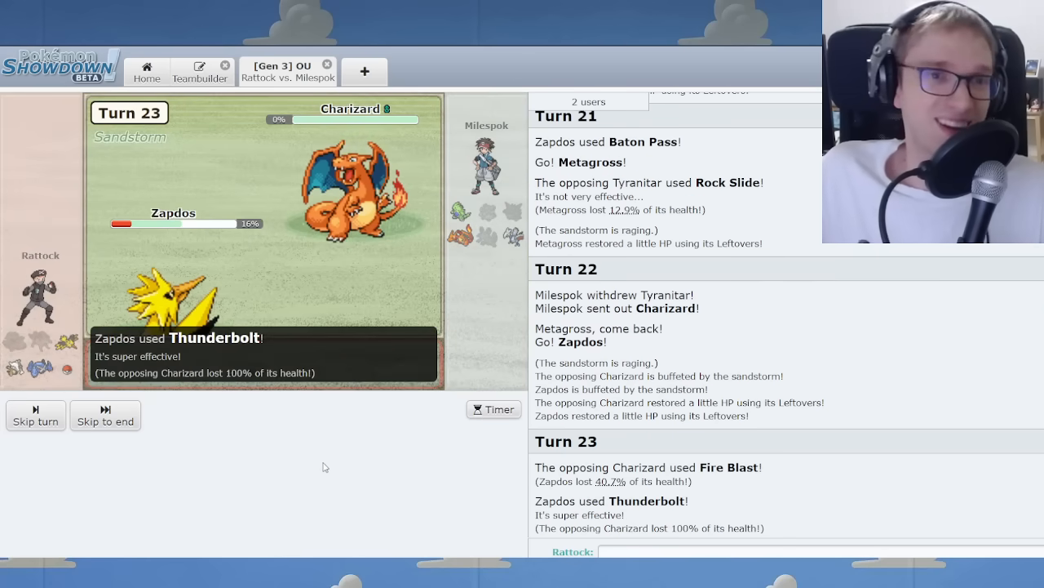
Bring Zapdos back in and knock out Charizard with Thunderbolt.
click(105, 416)
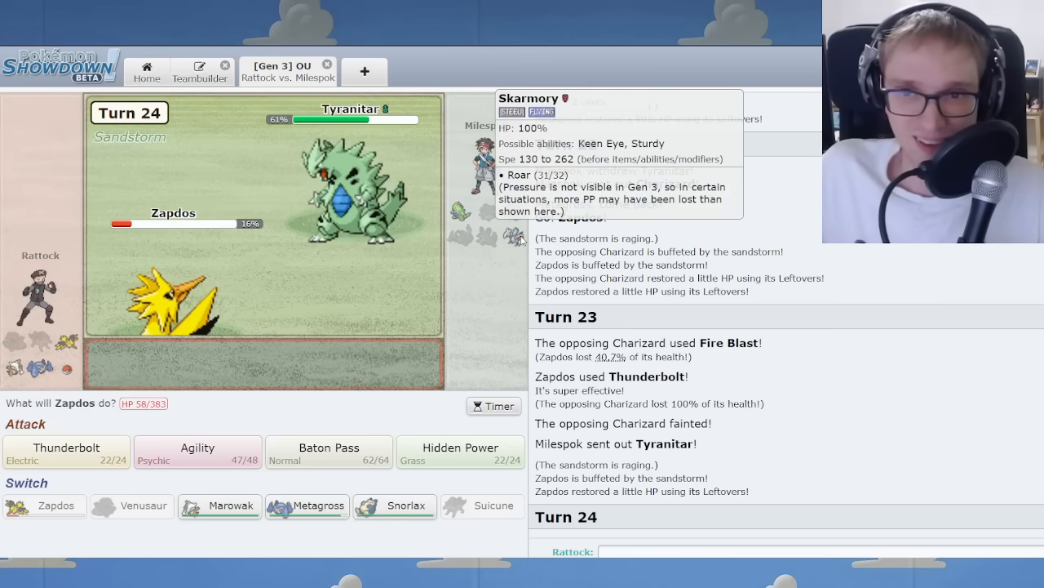
click(66, 452)
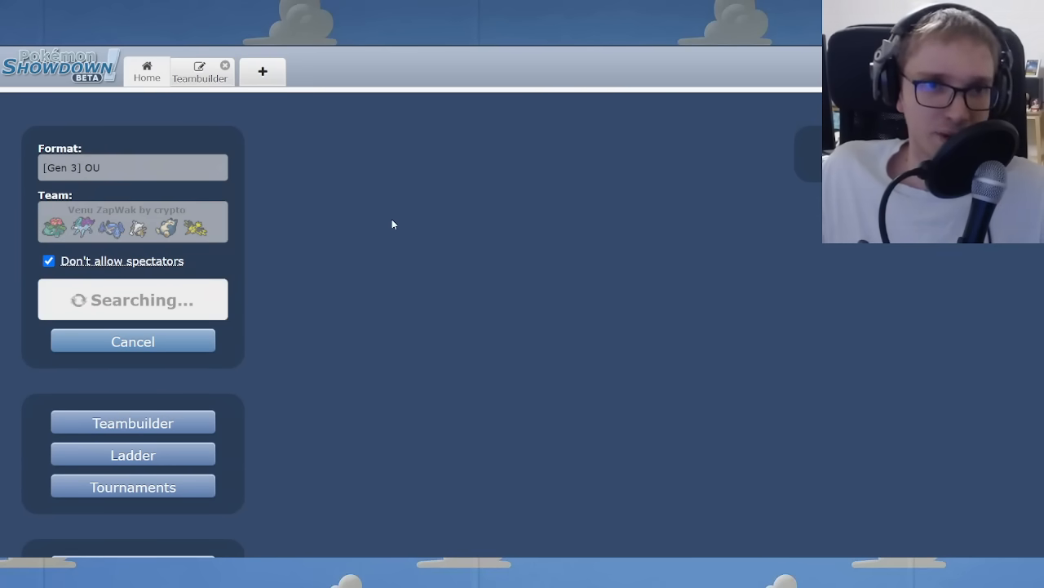
mouse_move(351, 252)
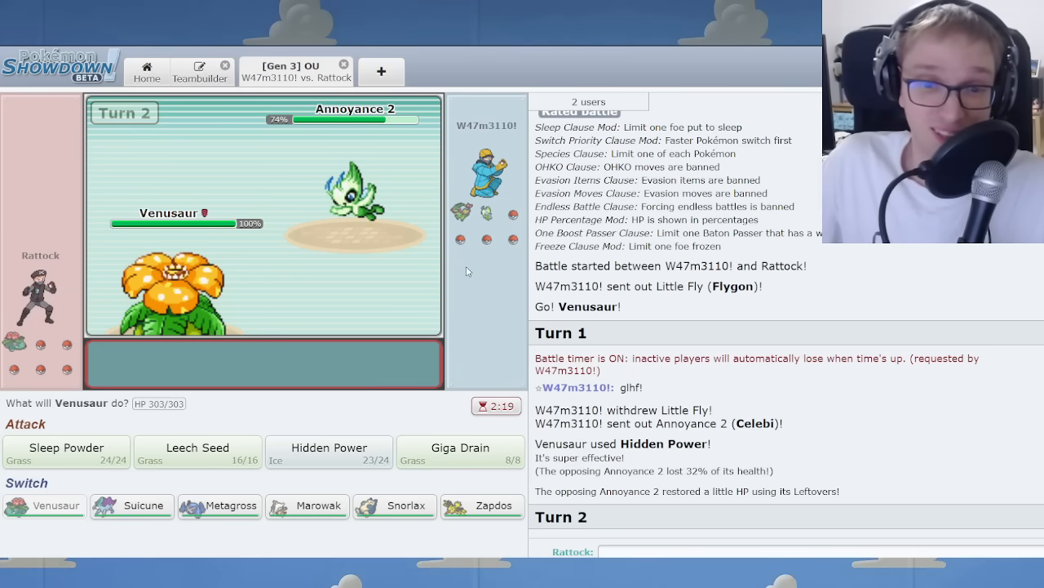
Sleep Powder Celebi, bring Metagross in for Venusaur, and hit Skarmory with Hidden Power.
click(65, 452)
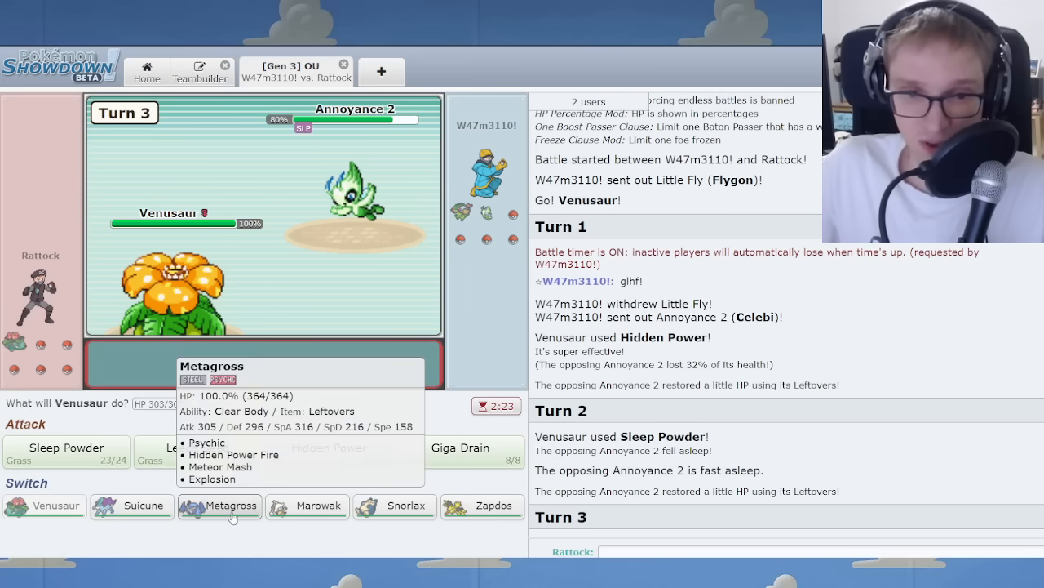
mouse_move(395, 506)
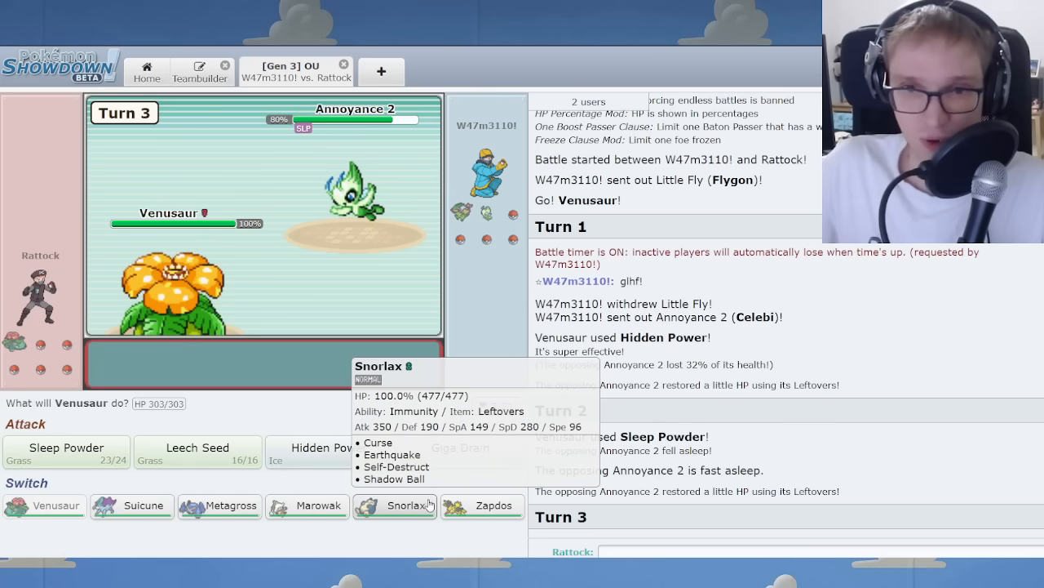
click(219, 506)
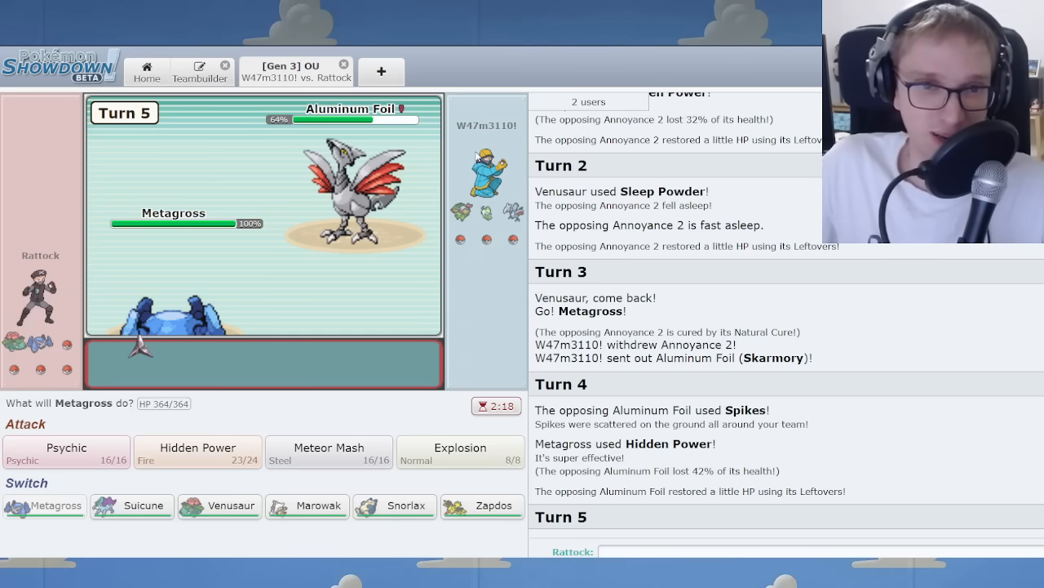
click(198, 454)
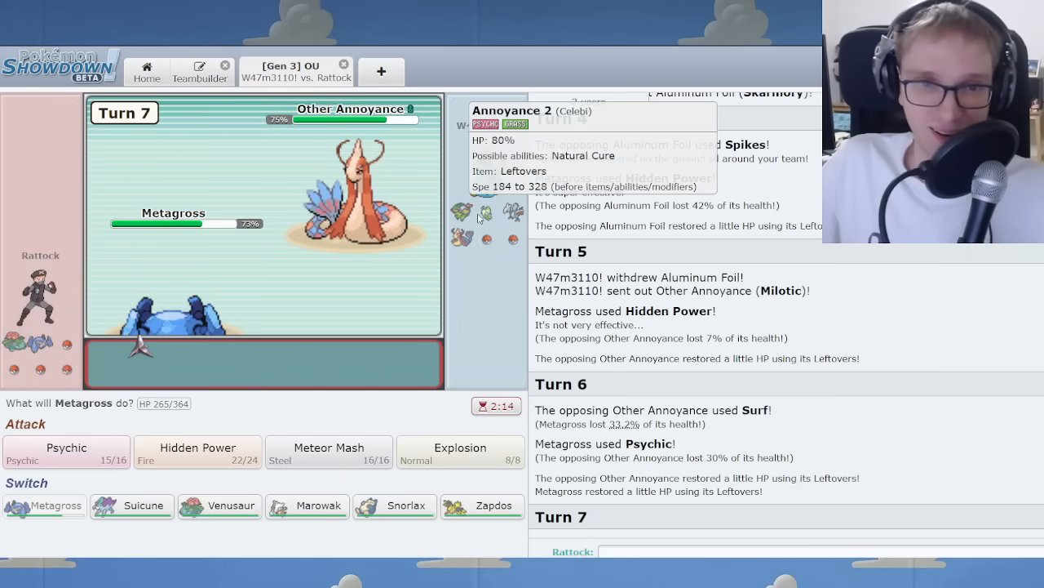
mouse_move(221, 496)
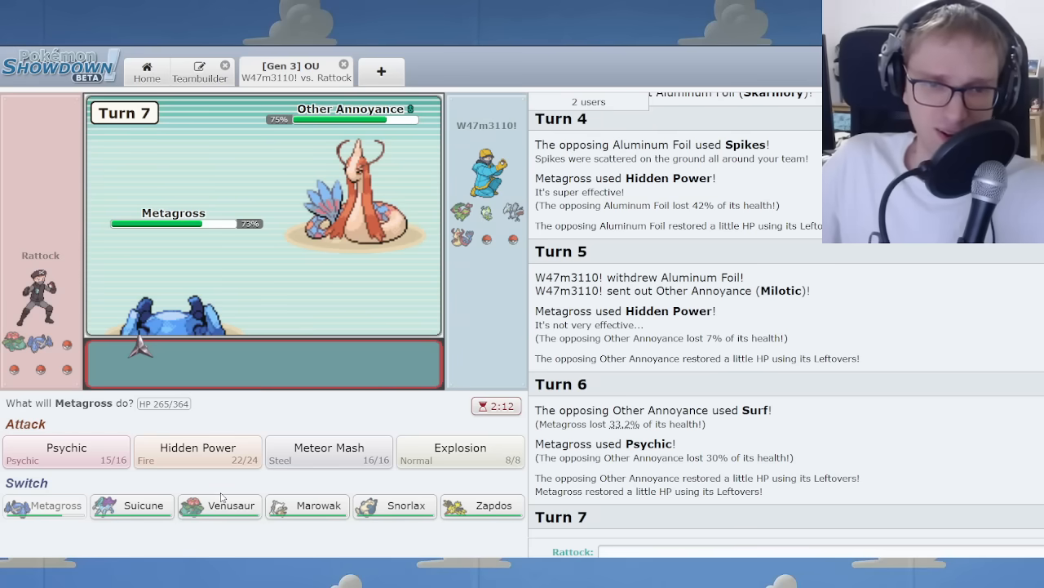
Bring Suicune in for Metagross and put up a Substitute.
click(130, 506)
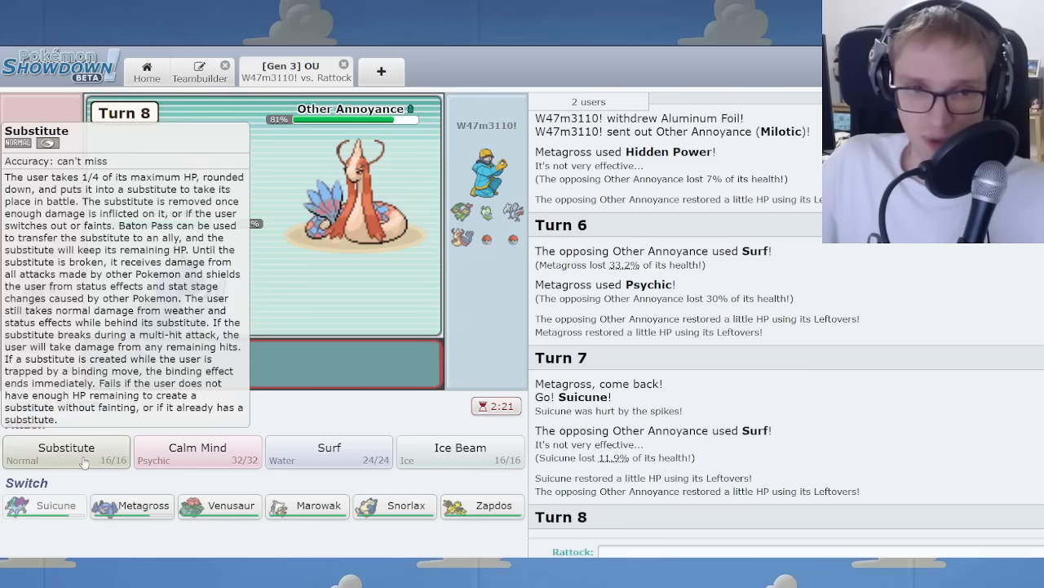
click(66, 452)
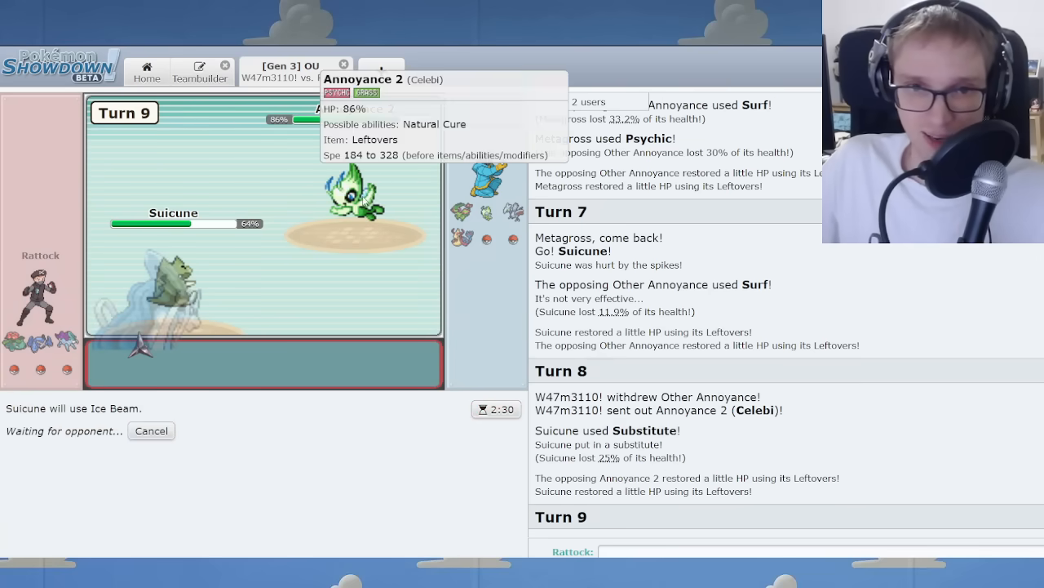
mouse_move(842, 463)
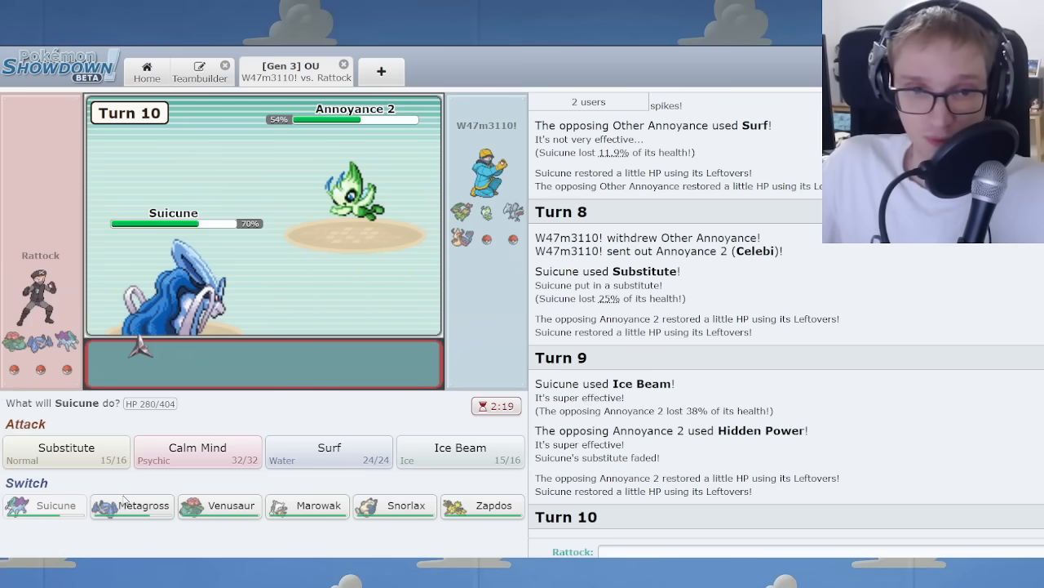
mouse_move(352, 196)
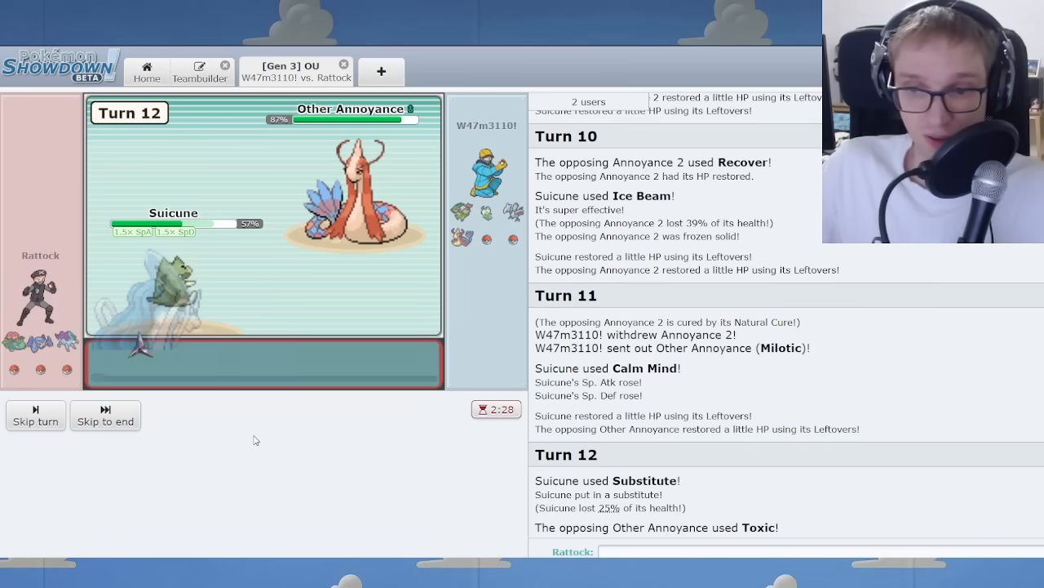
mouse_move(359, 204)
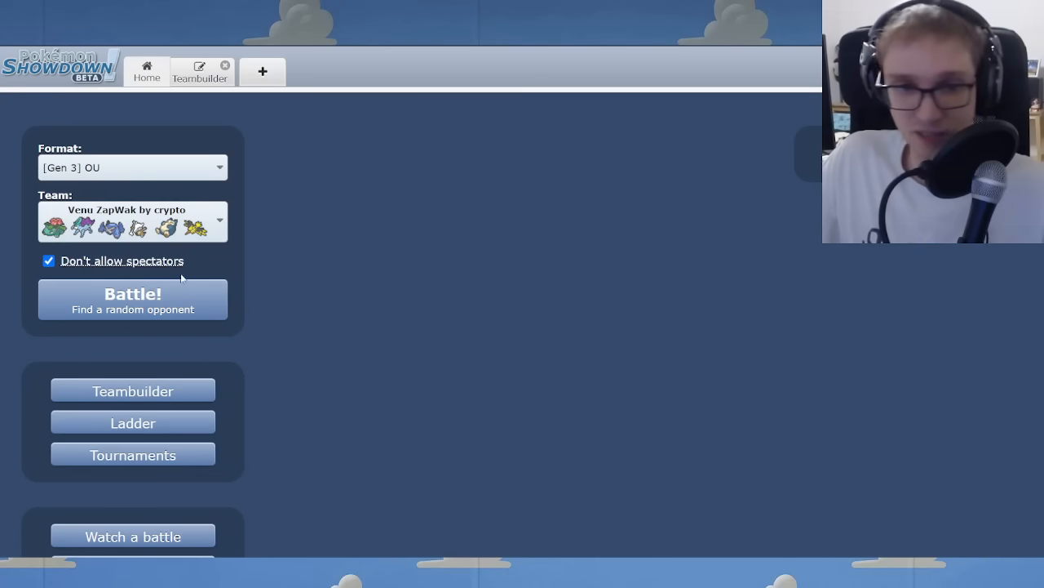
Queue a new random Gen 3 OU battle with the Venusaur team.
click(132, 299)
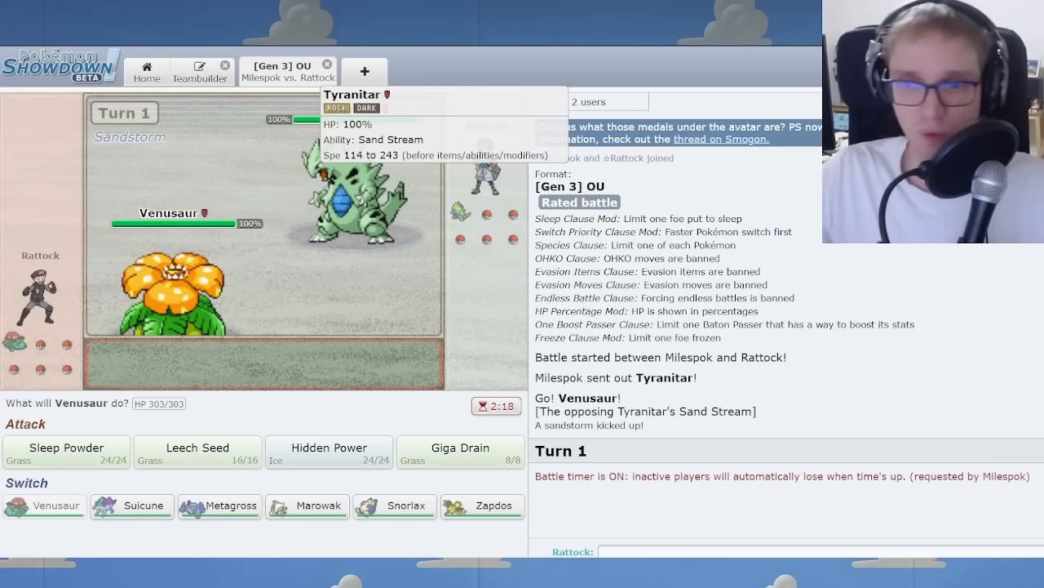
Put the opposing Tyranitar to sleep, then drain it with Giga Drain.
click(66, 452)
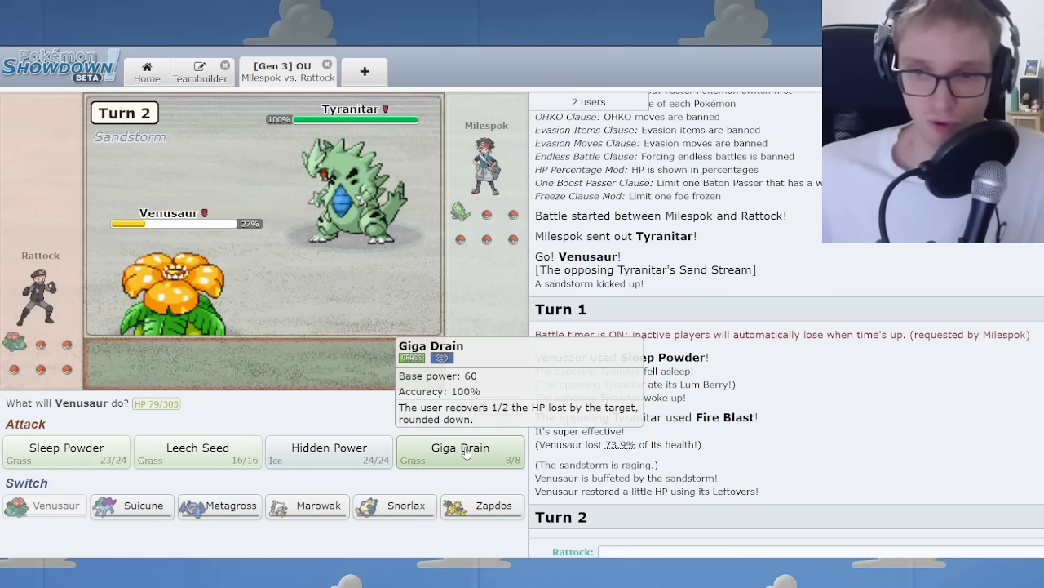
click(460, 454)
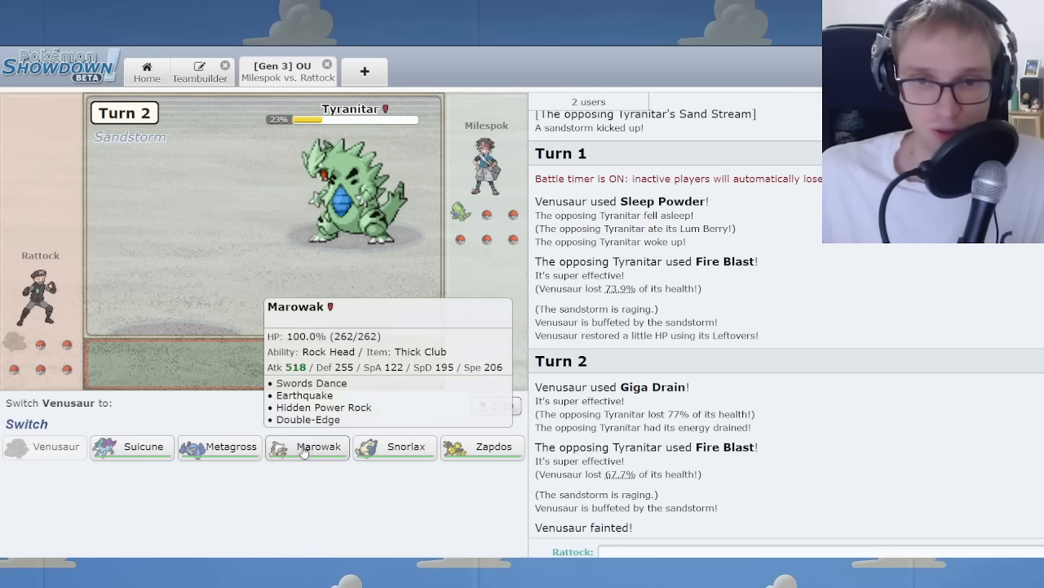
mouse_move(349, 192)
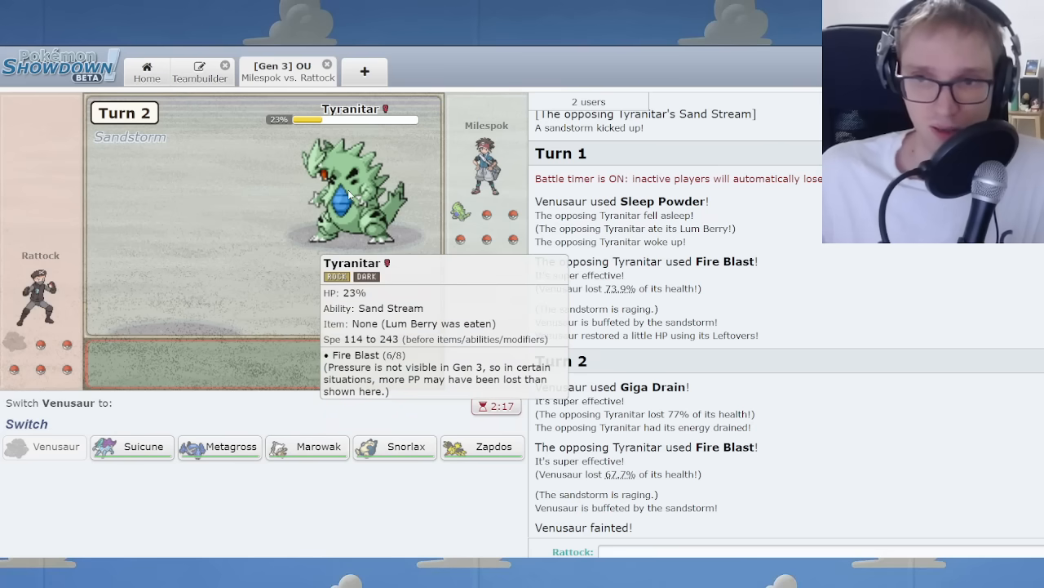
mouse_move(496, 372)
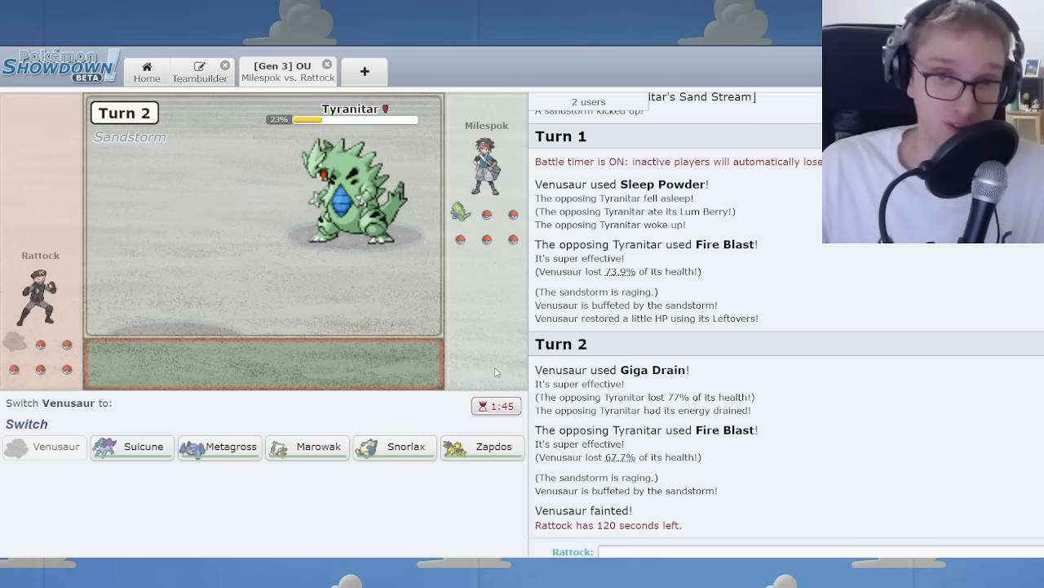
mouse_move(131, 447)
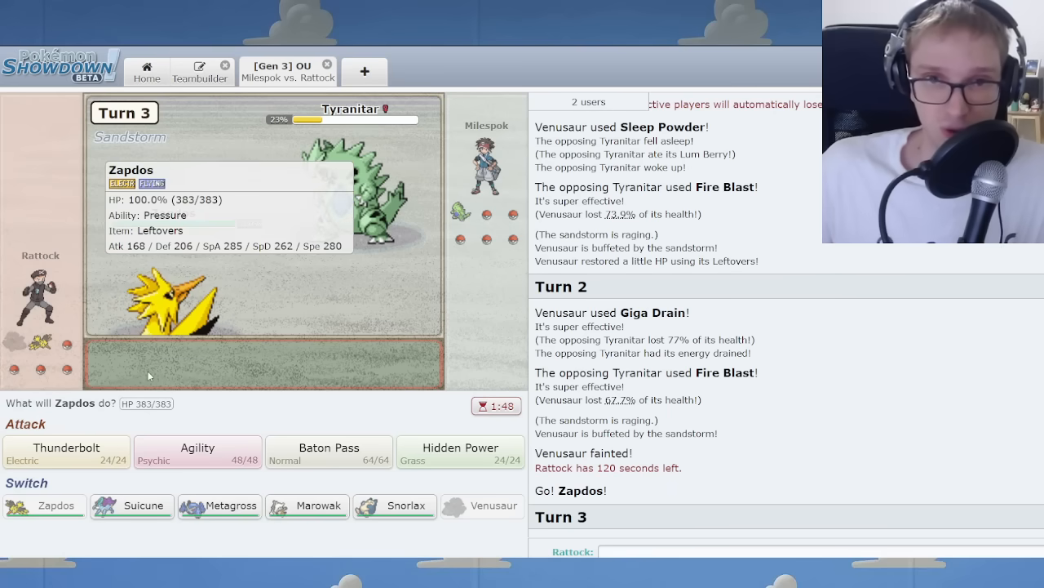
Have Zapdos use Agility, then Baton Pass its Speed boost to Metagross.
click(198, 452)
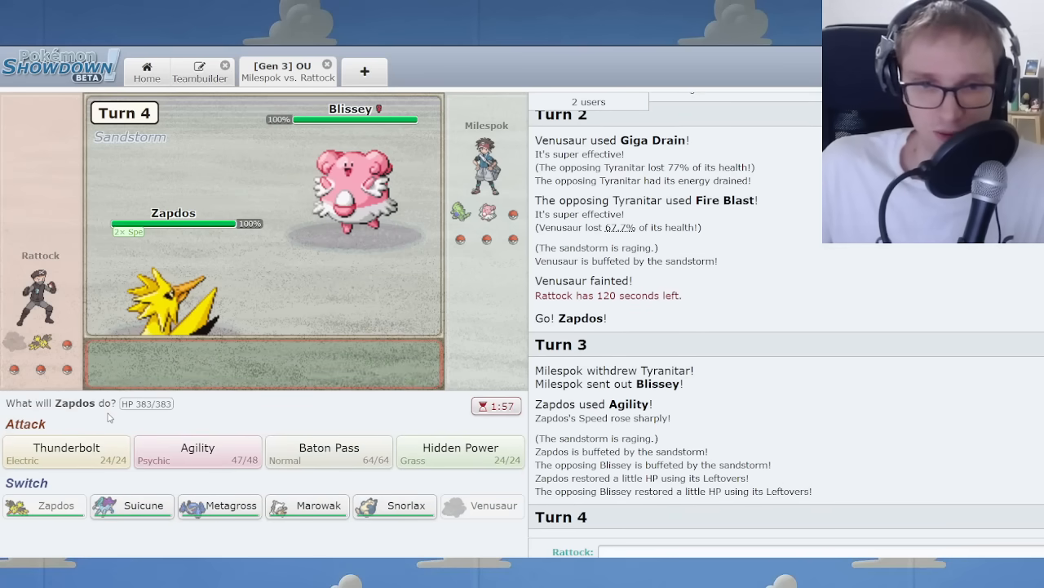
mouse_move(486, 213)
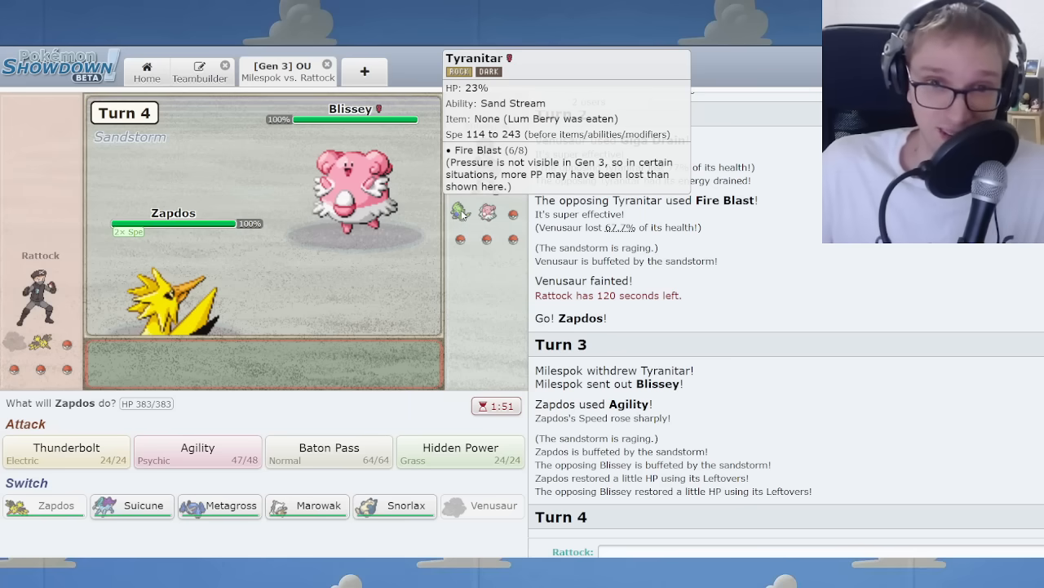
click(330, 453)
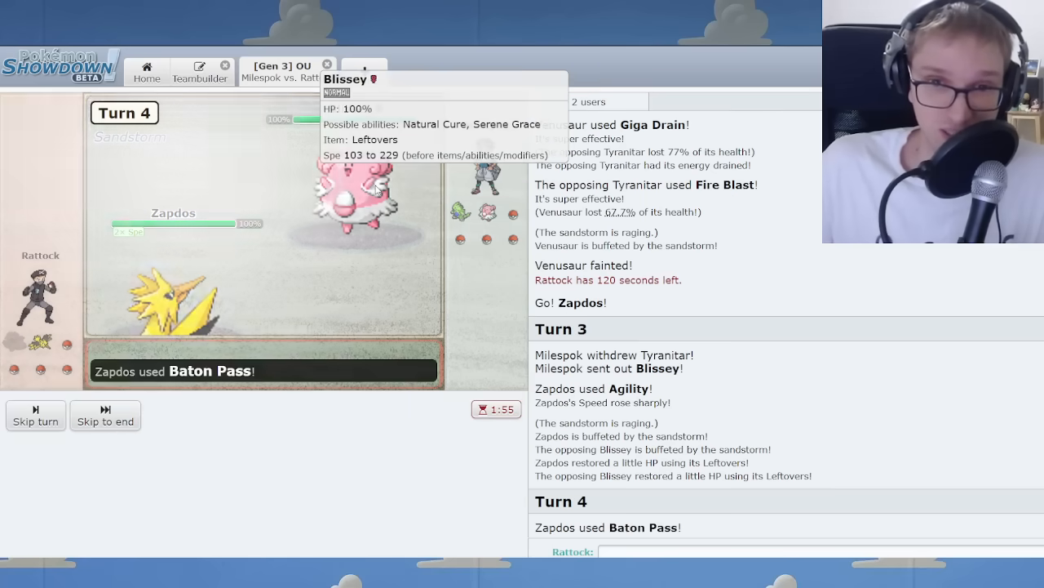
mouse_move(297, 455)
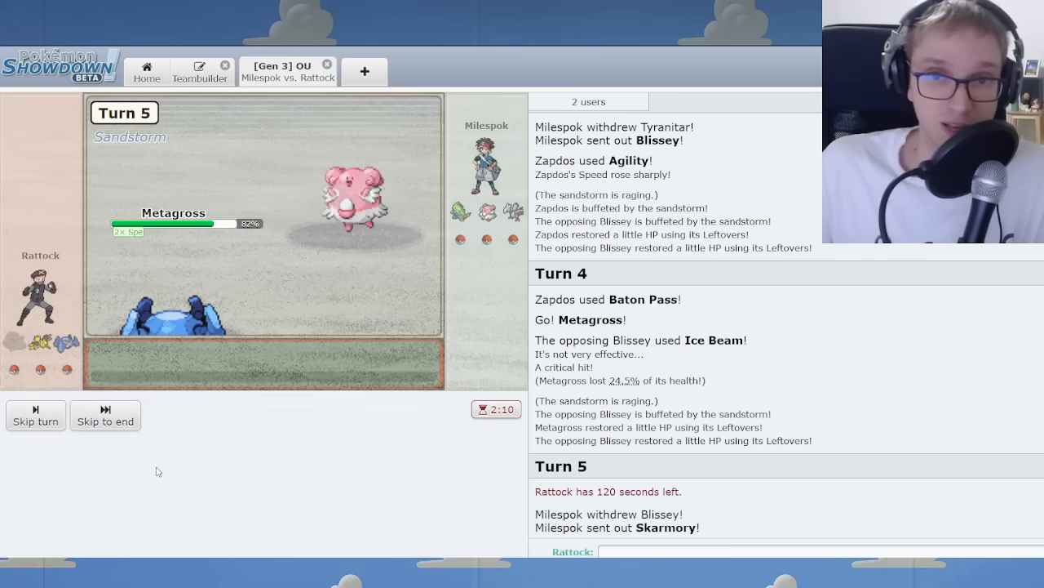
Have Metagross hit the incoming Skarmory with Psychic.
click(104, 416)
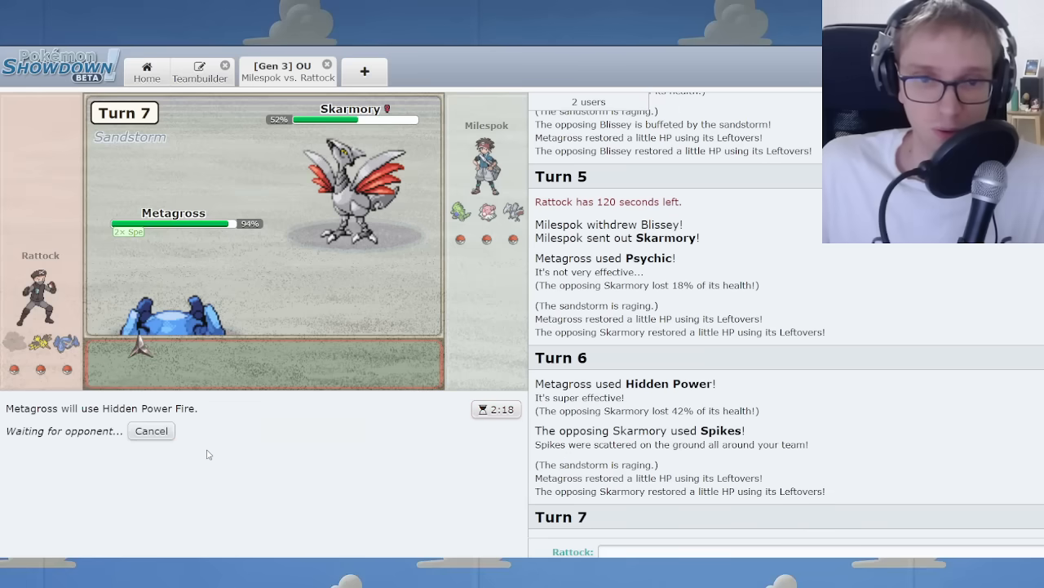
mouse_move(399, 232)
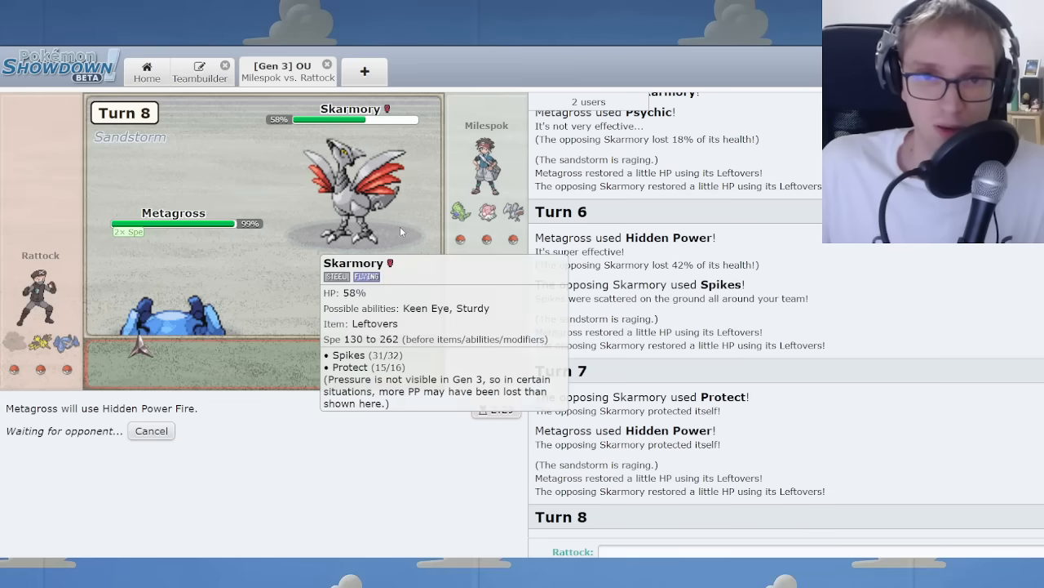
mouse_move(384, 380)
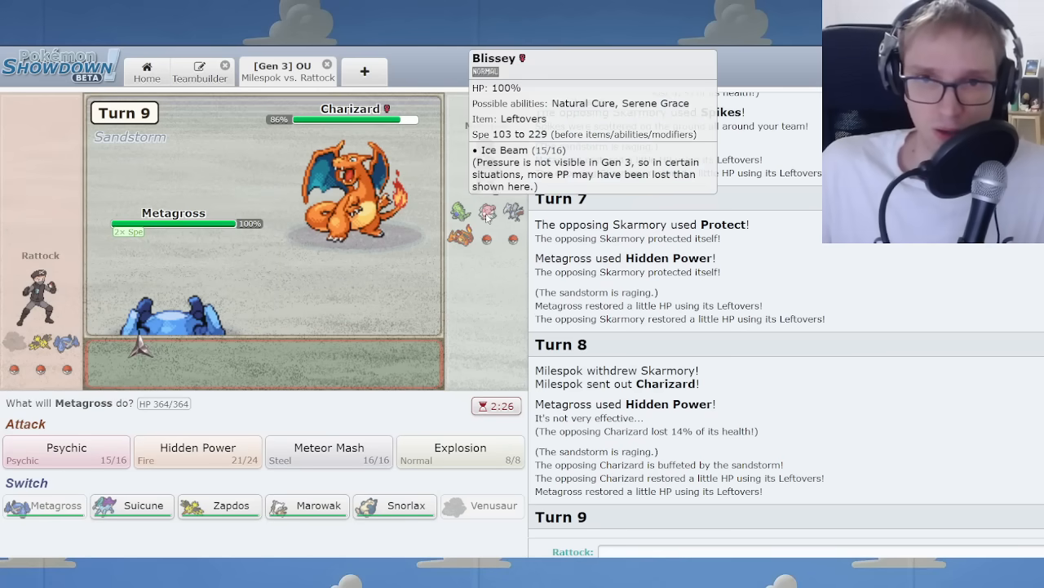
mouse_move(481, 251)
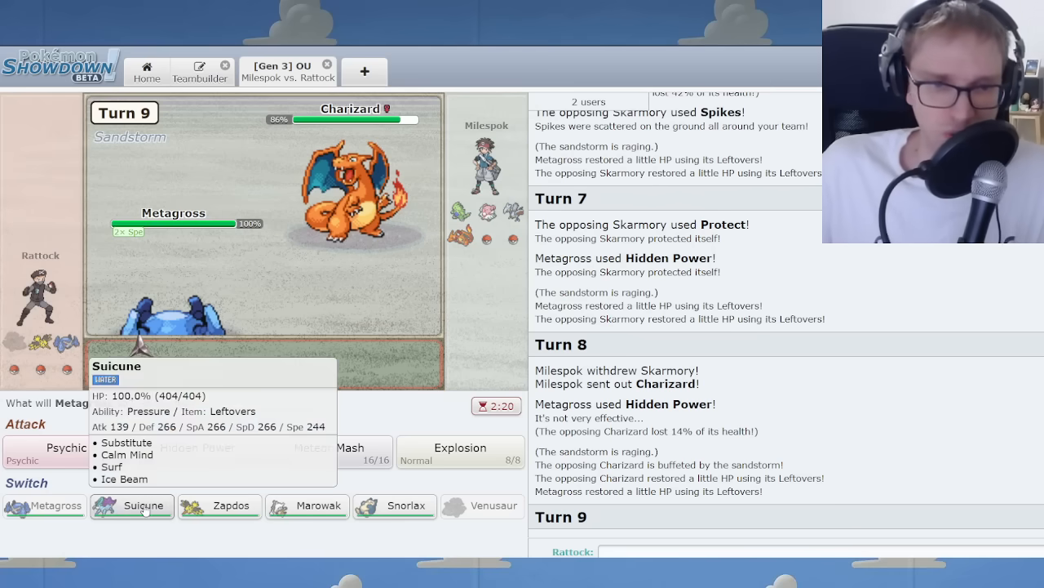
mouse_move(219, 506)
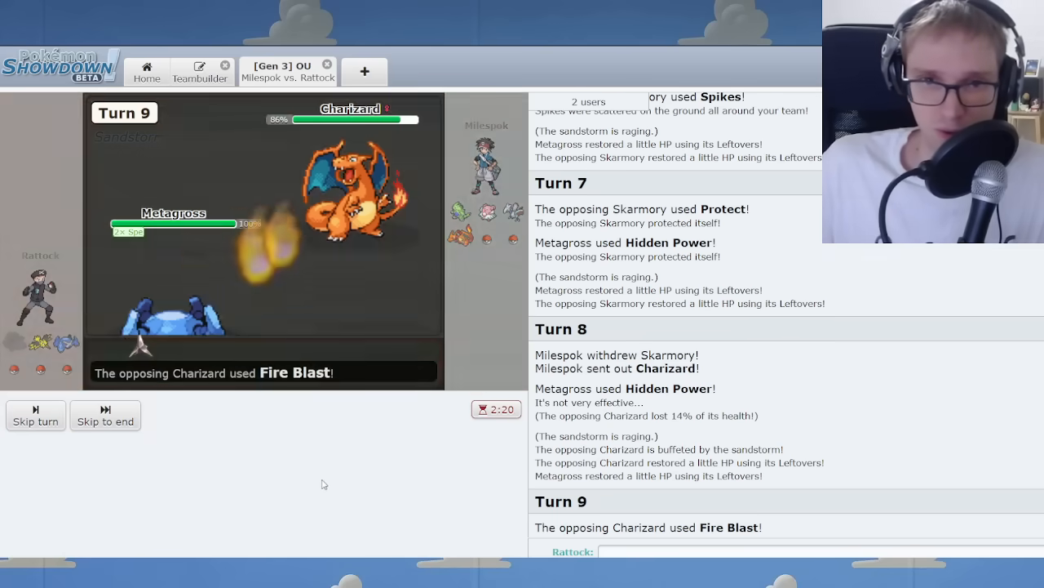
mouse_move(362, 215)
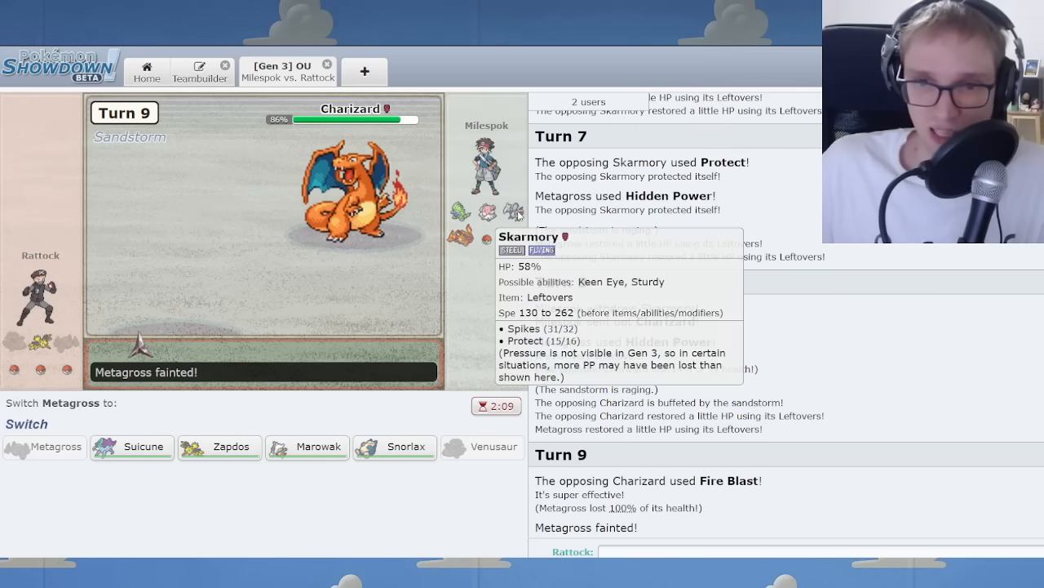
mouse_move(431, 232)
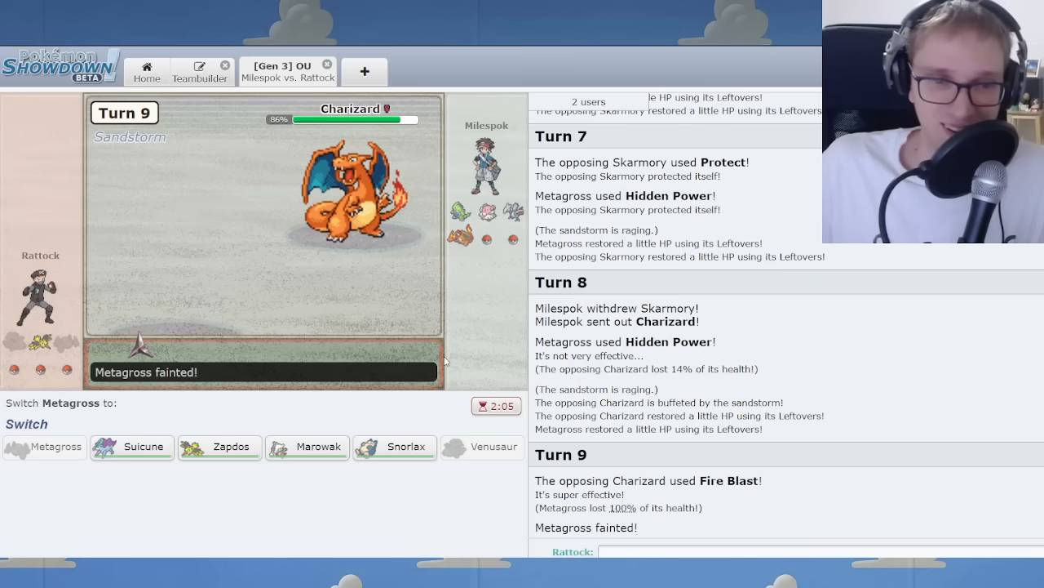
mouse_move(219, 448)
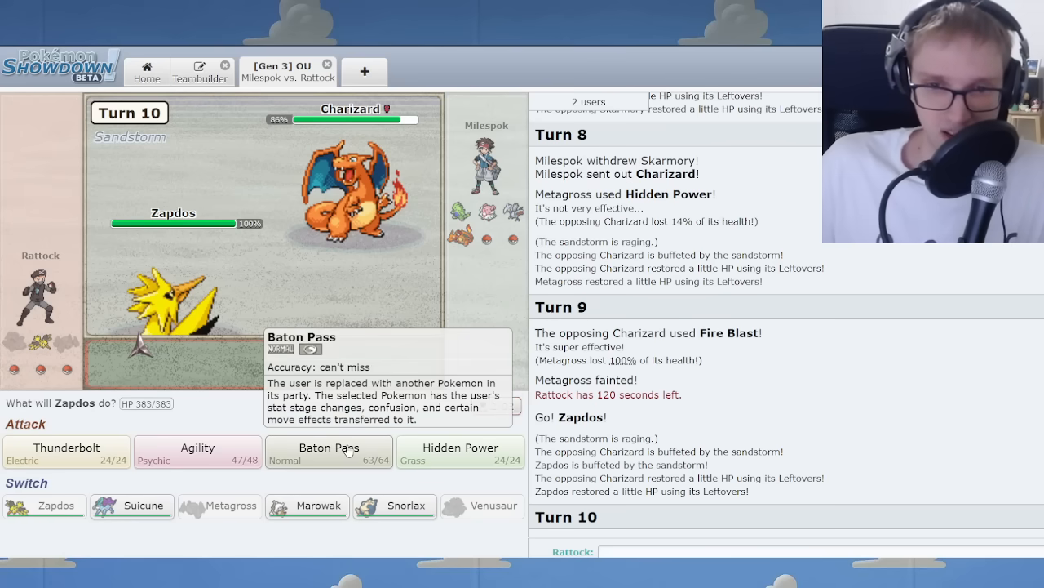
Have Zapdos Baton Pass again and send Marowak in to receive it.
click(330, 451)
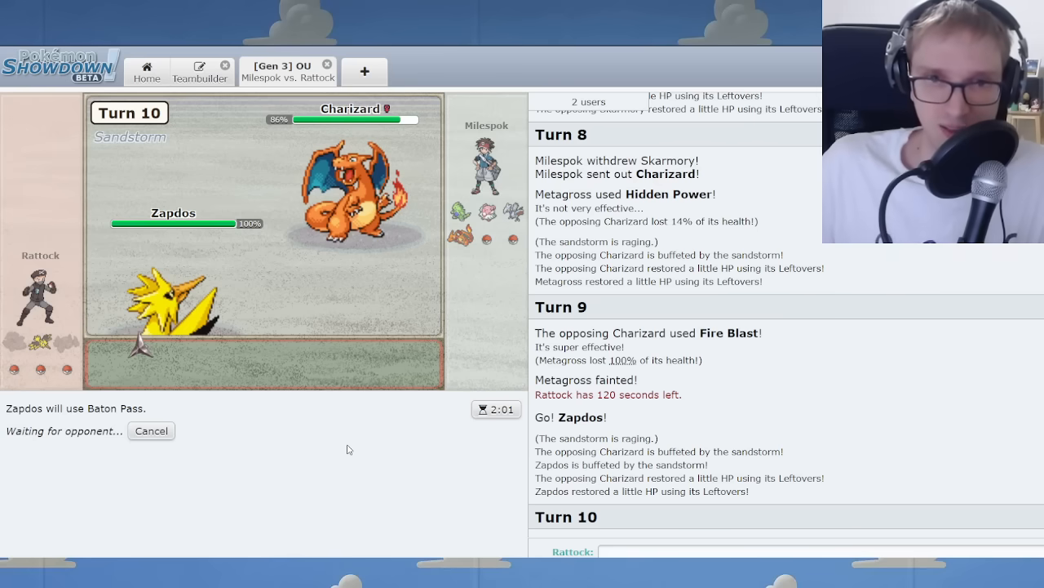
mouse_move(496, 199)
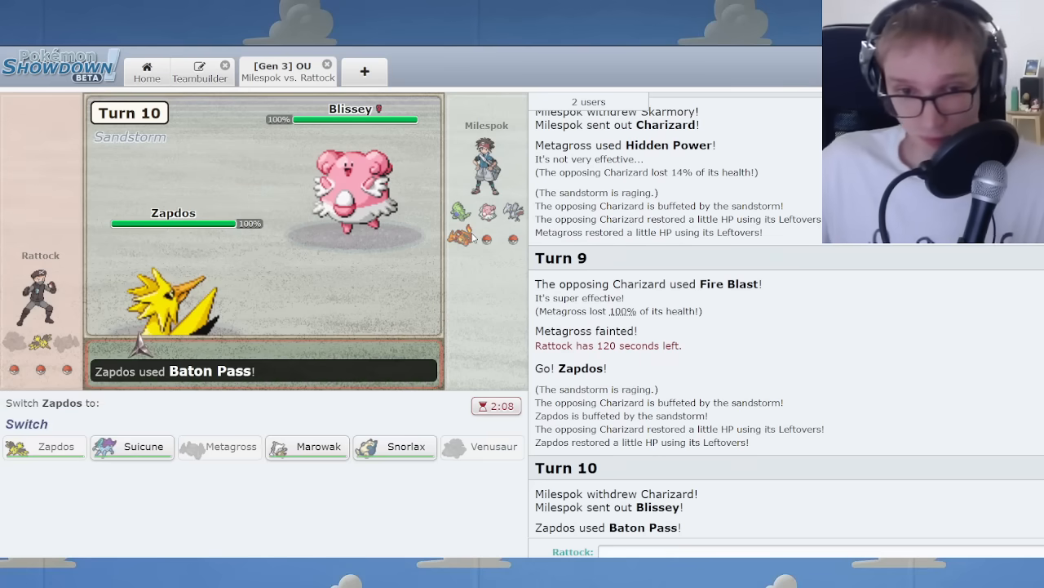
mouse_move(342, 196)
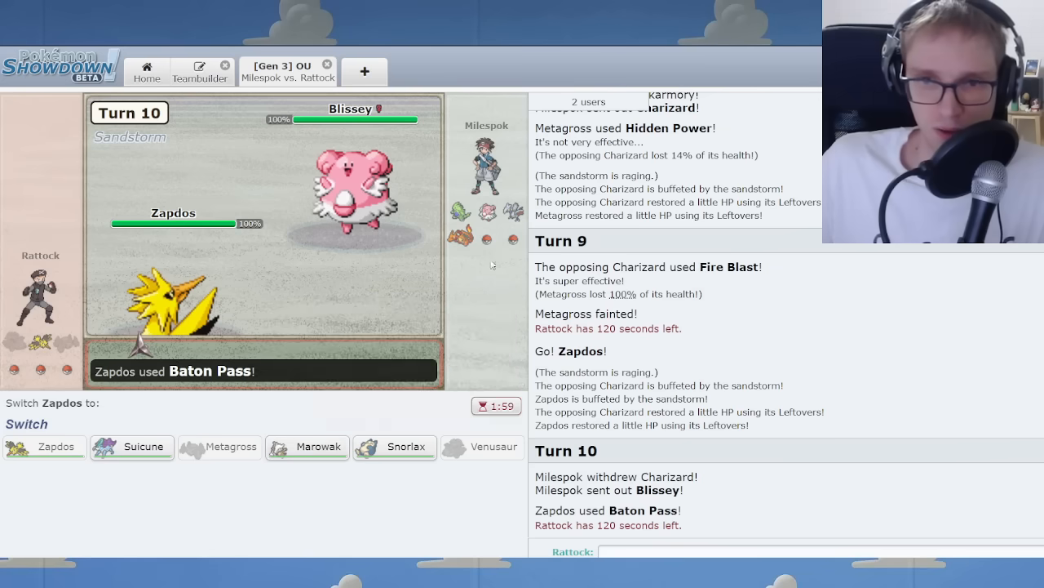
mouse_move(513, 214)
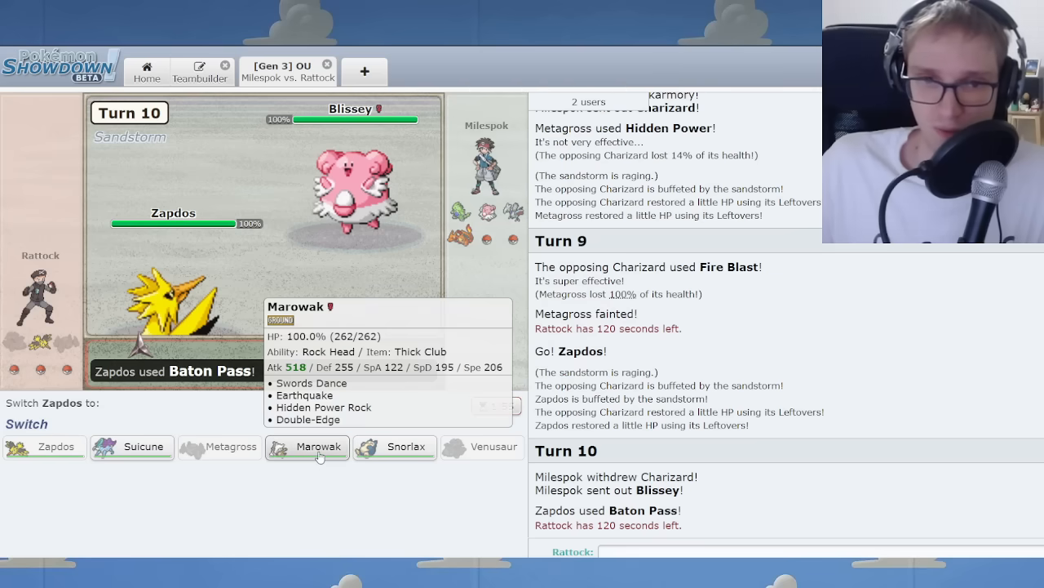
mouse_move(395, 447)
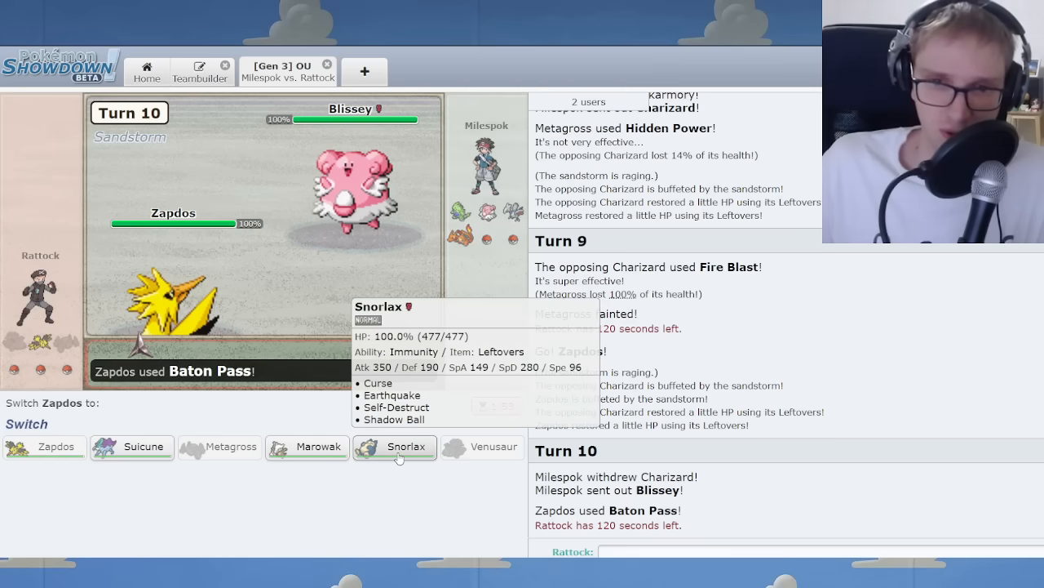
mouse_move(418, 472)
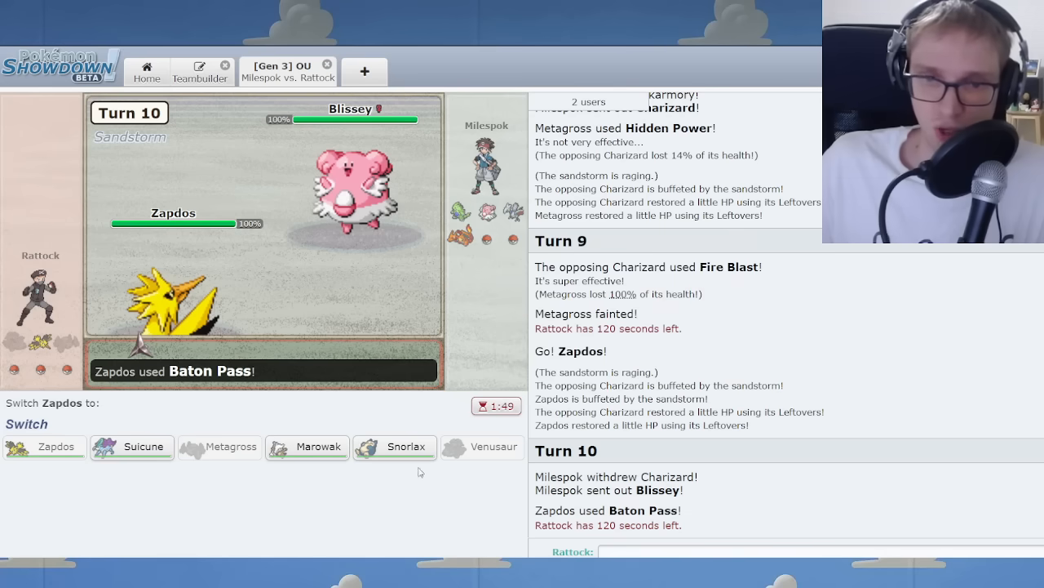
mouse_move(395, 447)
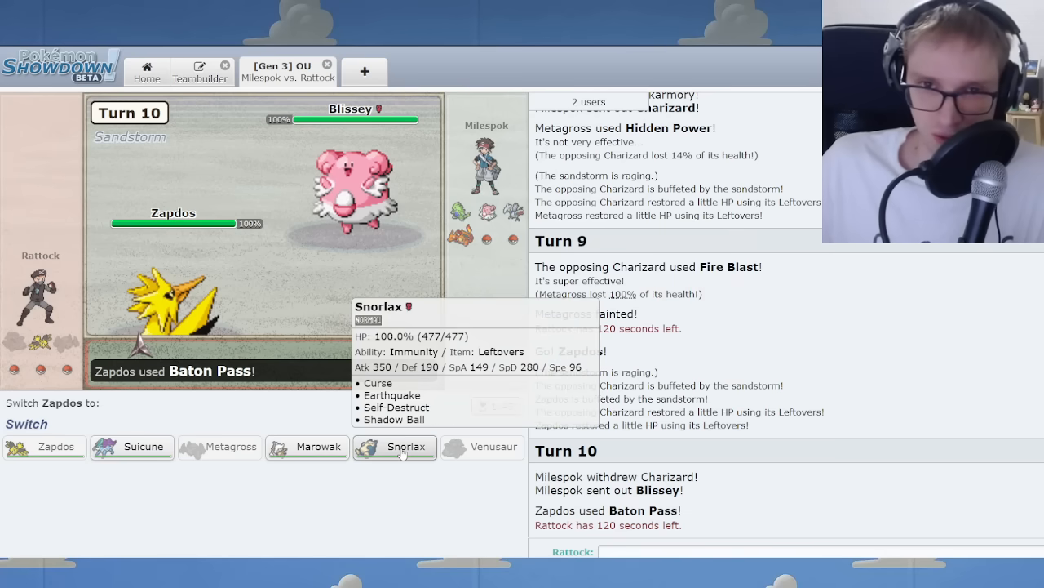
click(318, 447)
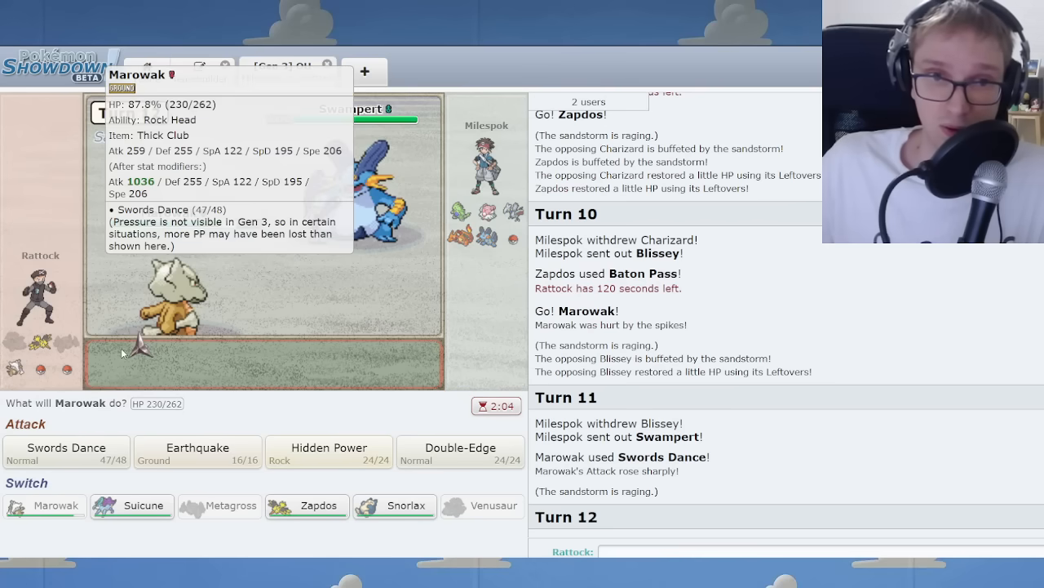
mouse_move(346, 232)
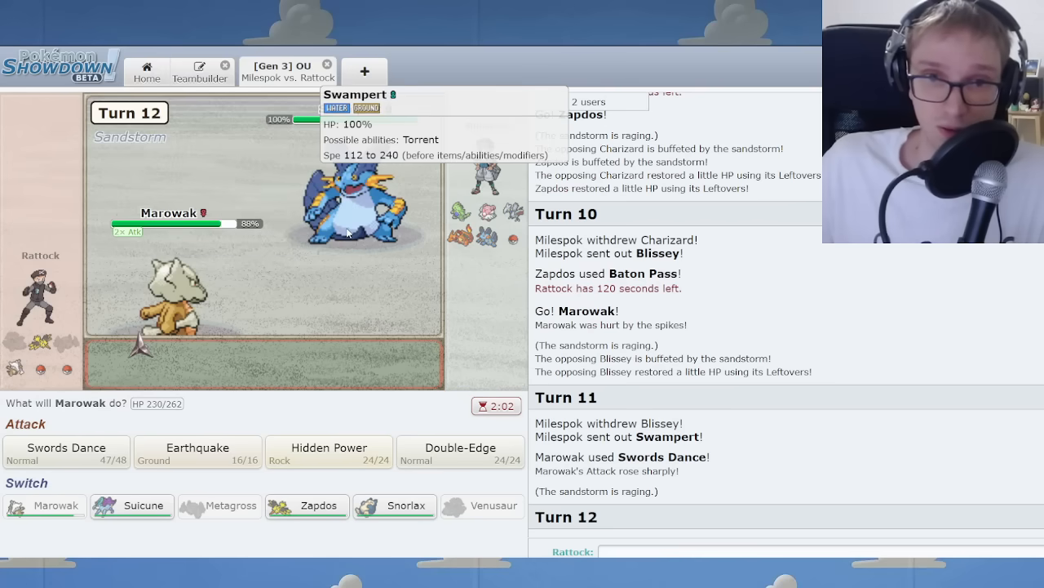
Knock out Swampert with Marowak's Earthquake, then choose its attack against Charizard.
click(197, 453)
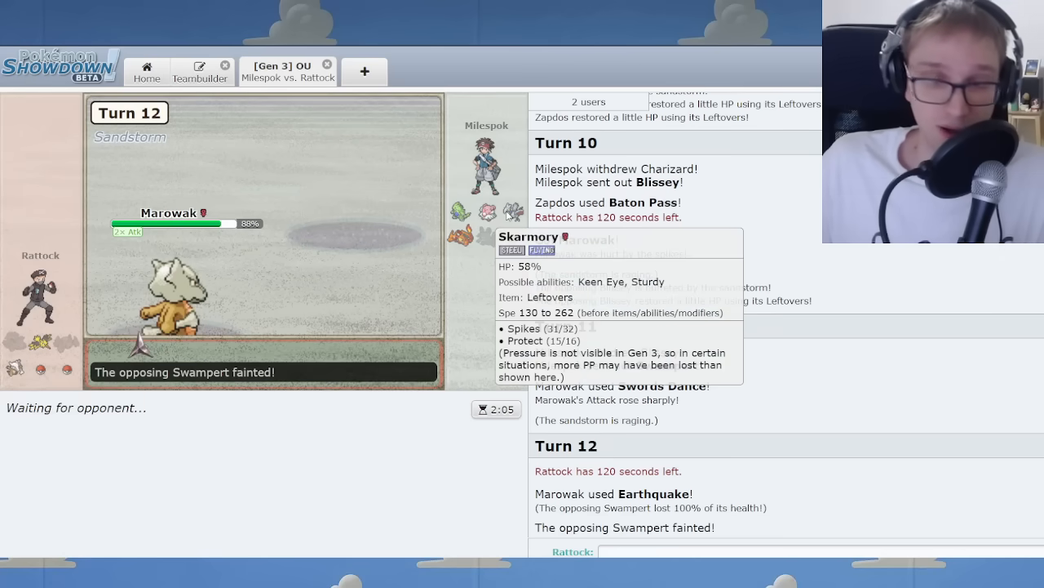
mouse_move(460, 423)
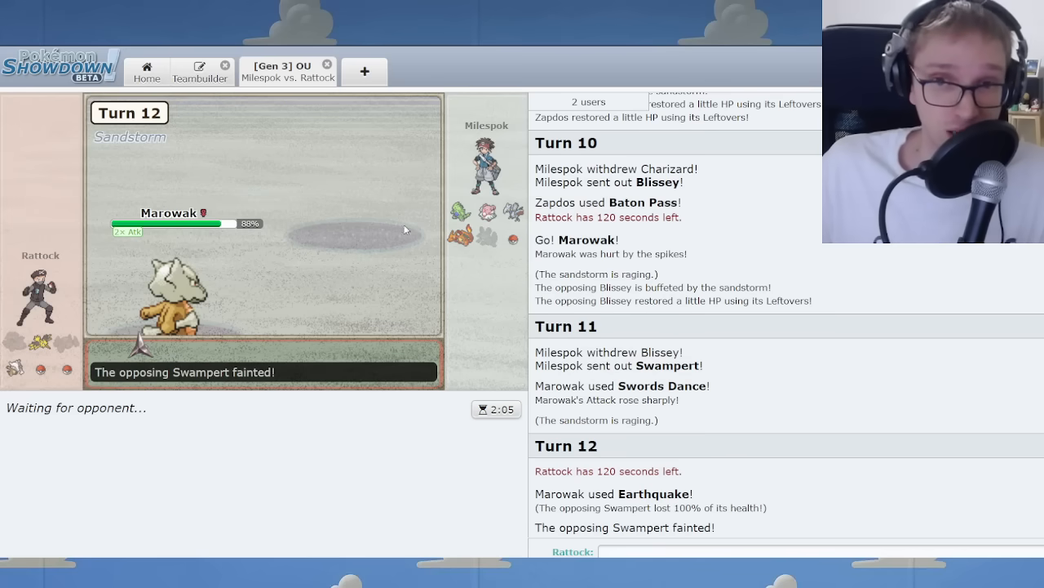
mouse_move(461, 211)
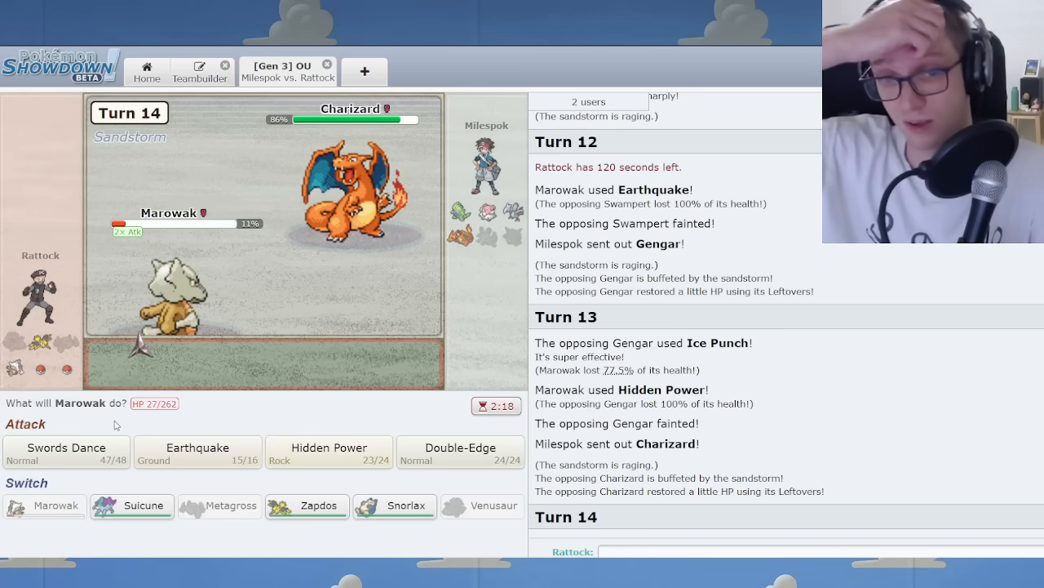
click(330, 454)
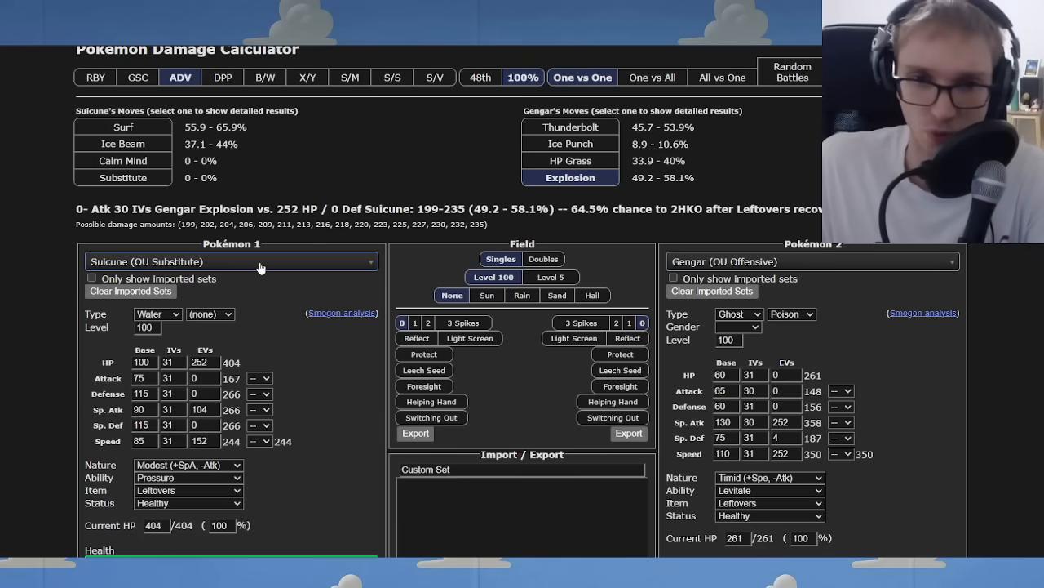
Load the OU Calm Mind Blissey set opposite Suicune and read Surf's 14–16% damage range.
text(blis)
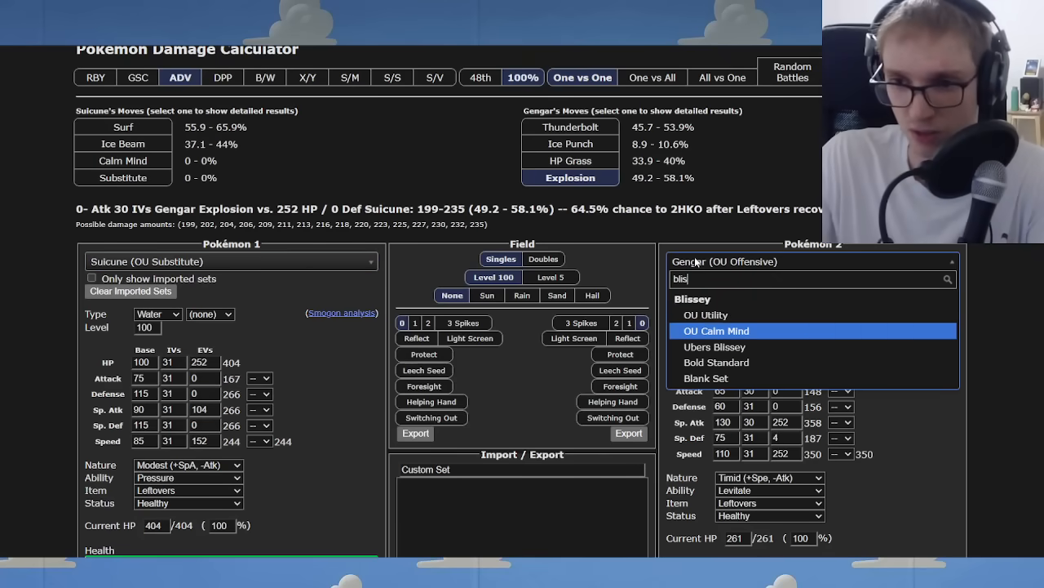
click(714, 330)
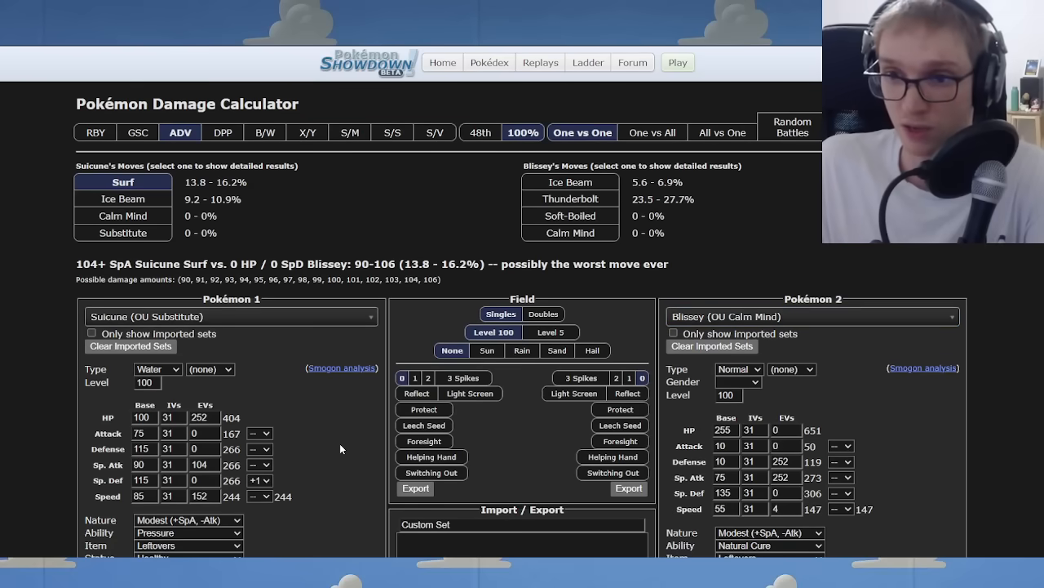
scroll(down, 3)
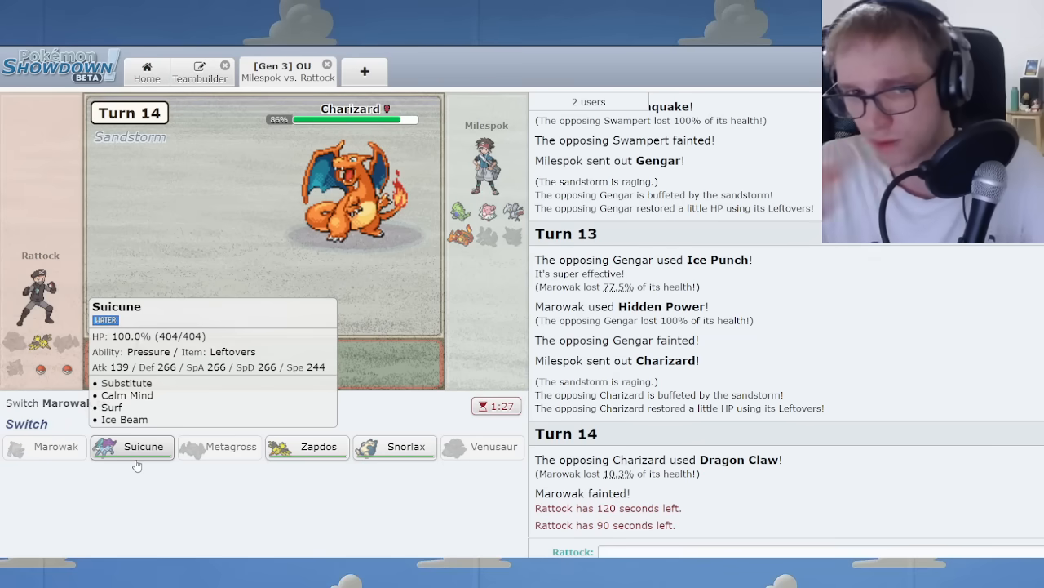
Send Suicune in for Marowak, use Calm Mind, then put up two Substitutes against Blissey.
click(142, 447)
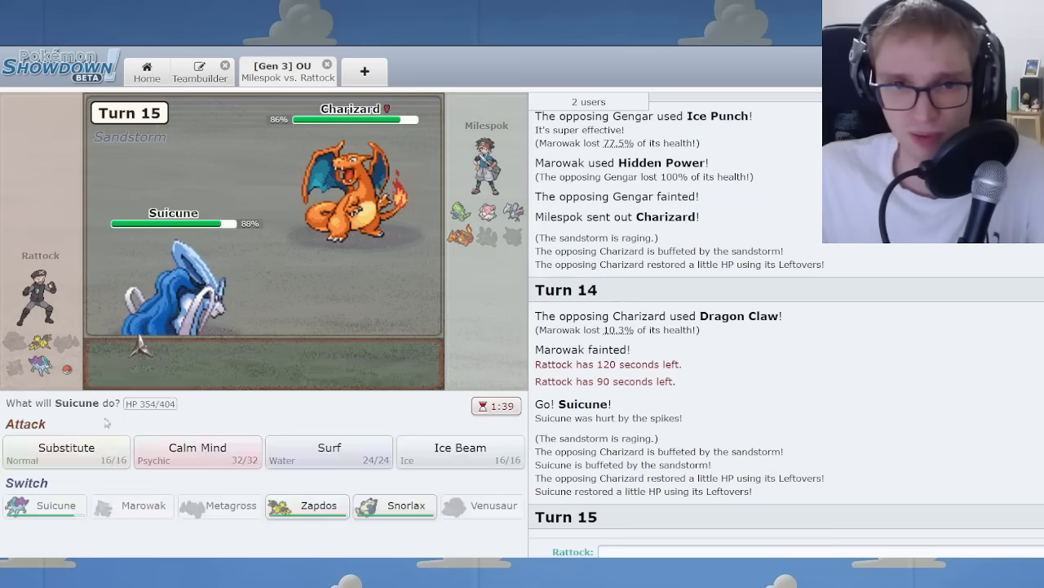
click(196, 452)
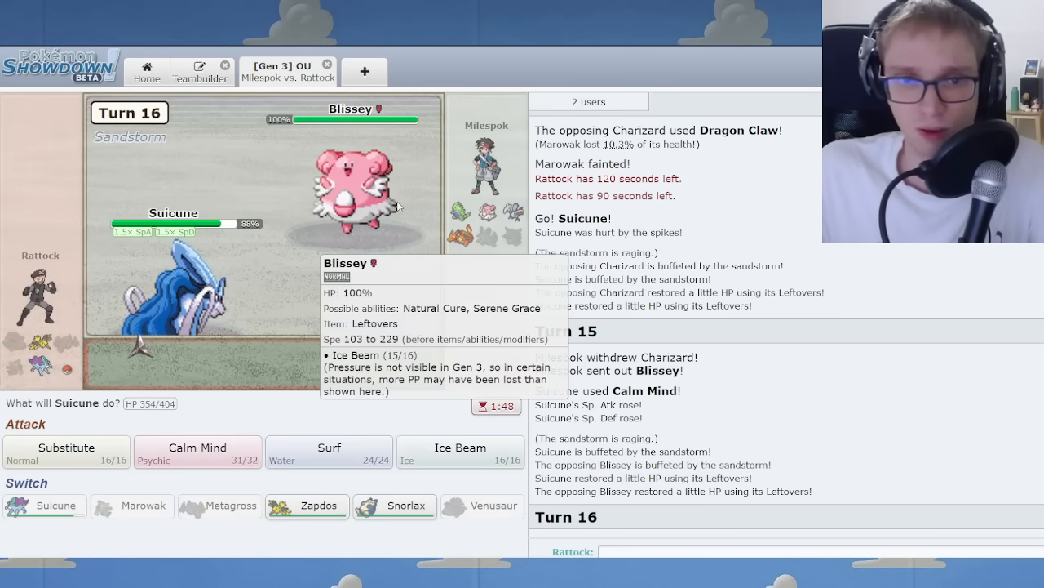
click(65, 452)
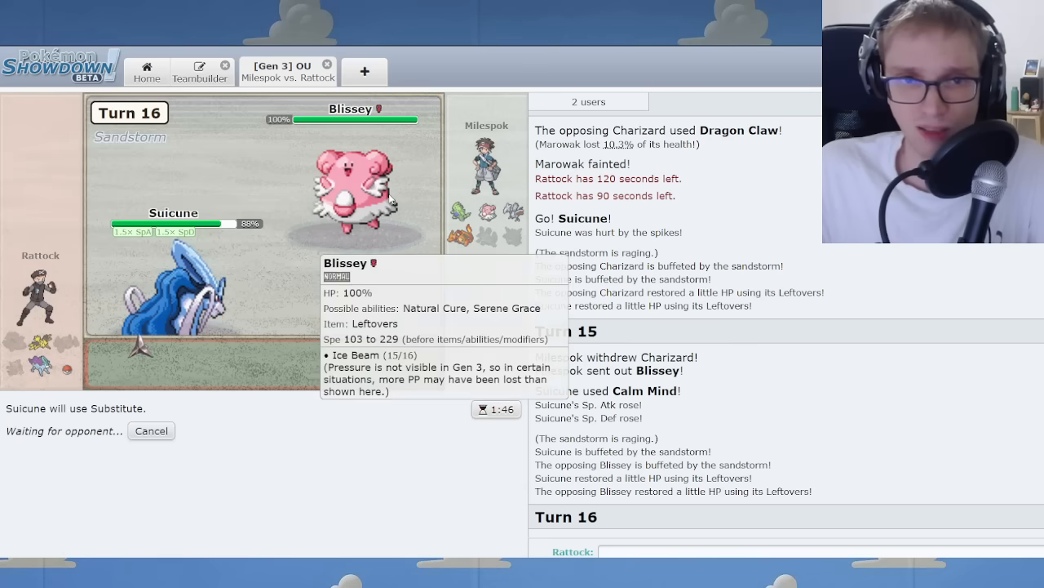
mouse_move(359, 400)
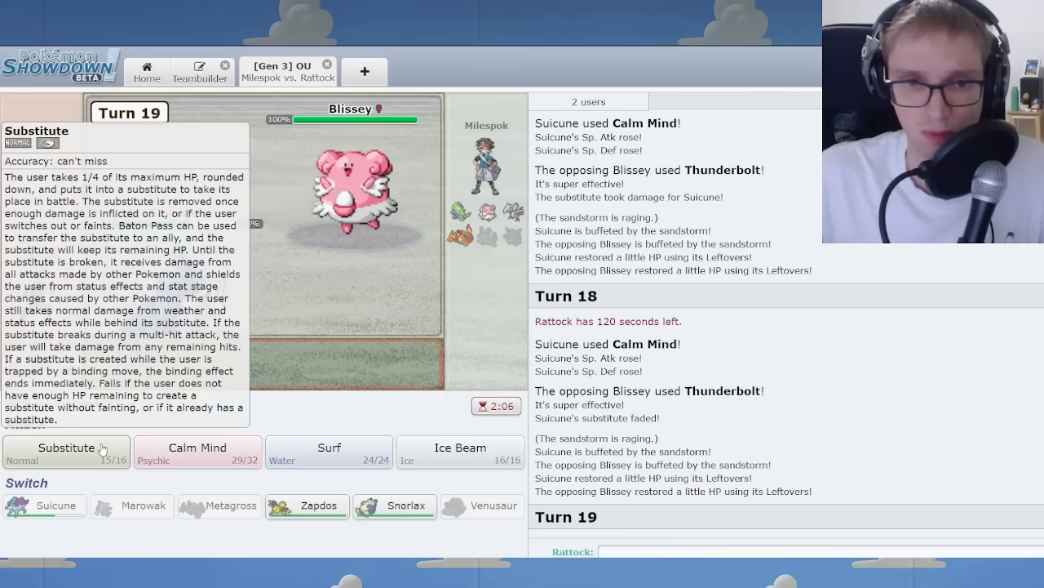
click(65, 454)
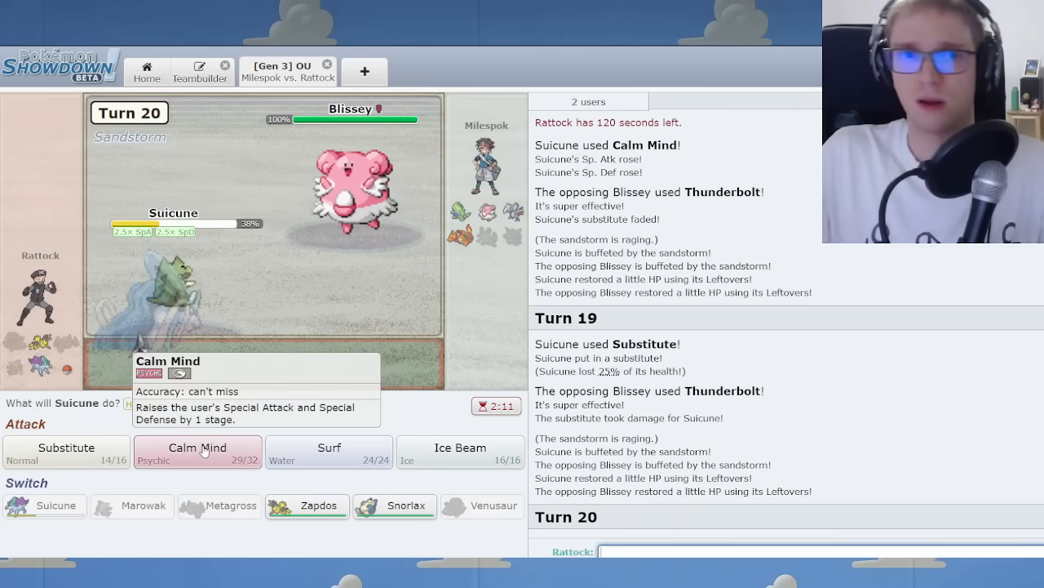
mouse_move(292, 341)
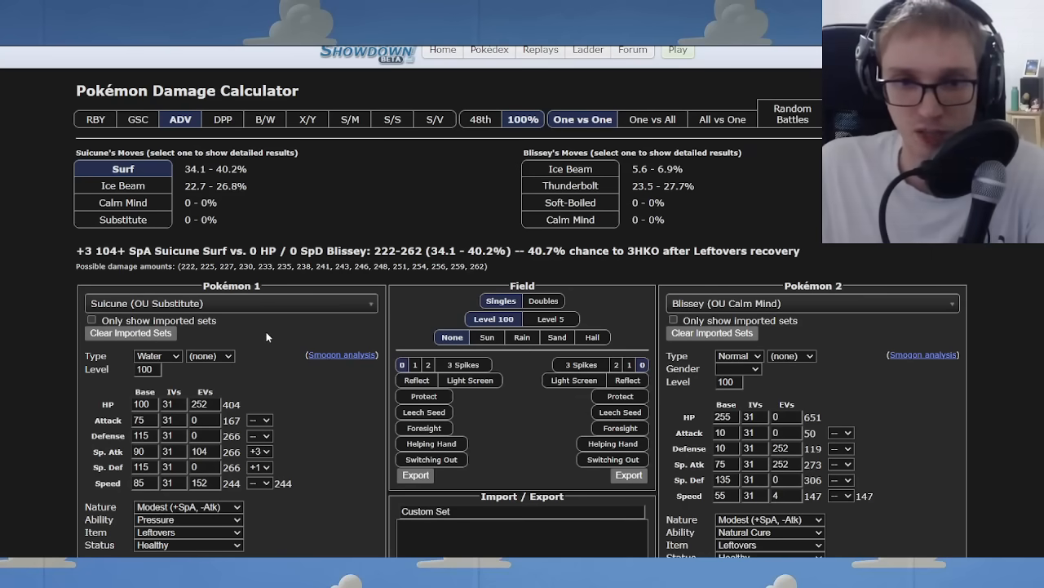
Raise Suicune's Sp. Atk boost to +3 and read Surf's 34–40% on Blissey.
click(255, 450)
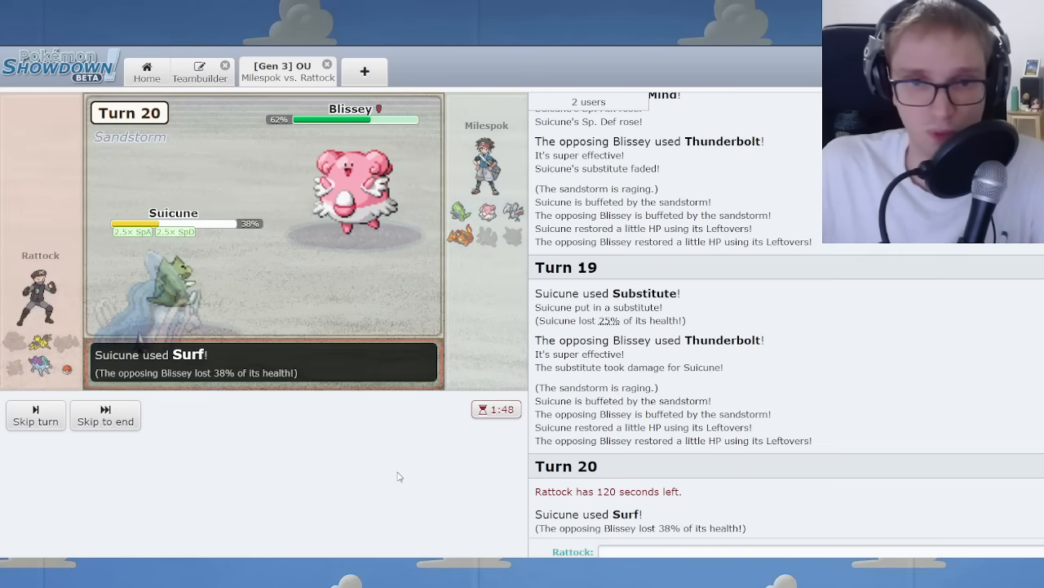
Skip through Suicune's Surf knockouts, then have Zapdos finish Skarmory with Thunderbolt.
click(104, 417)
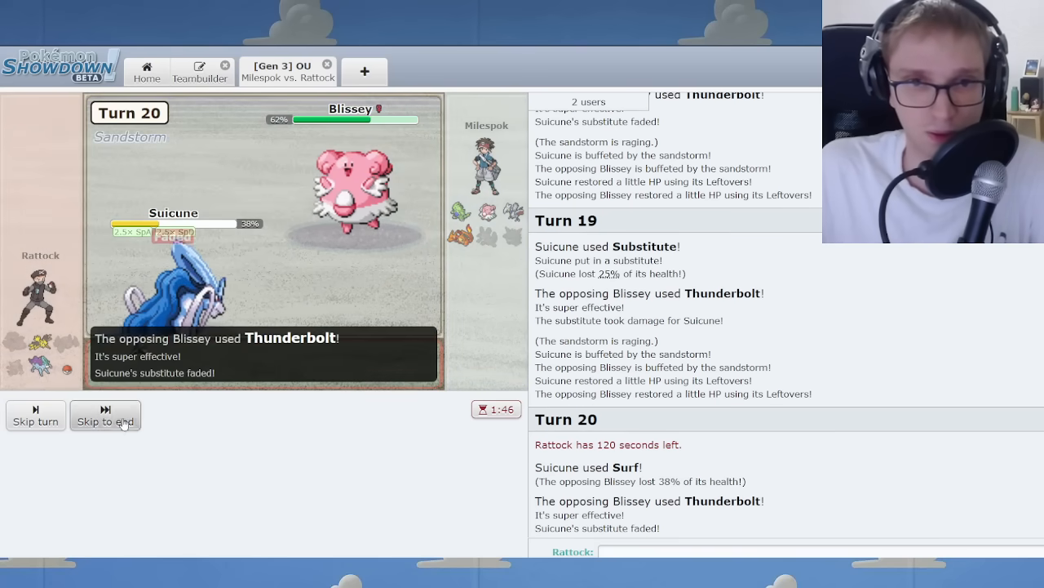
click(104, 416)
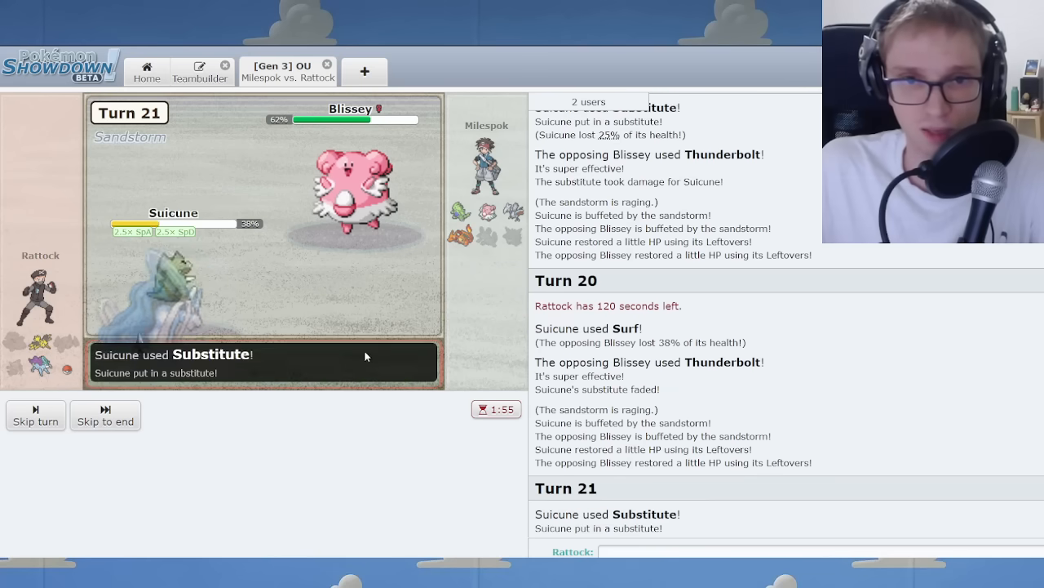
click(104, 416)
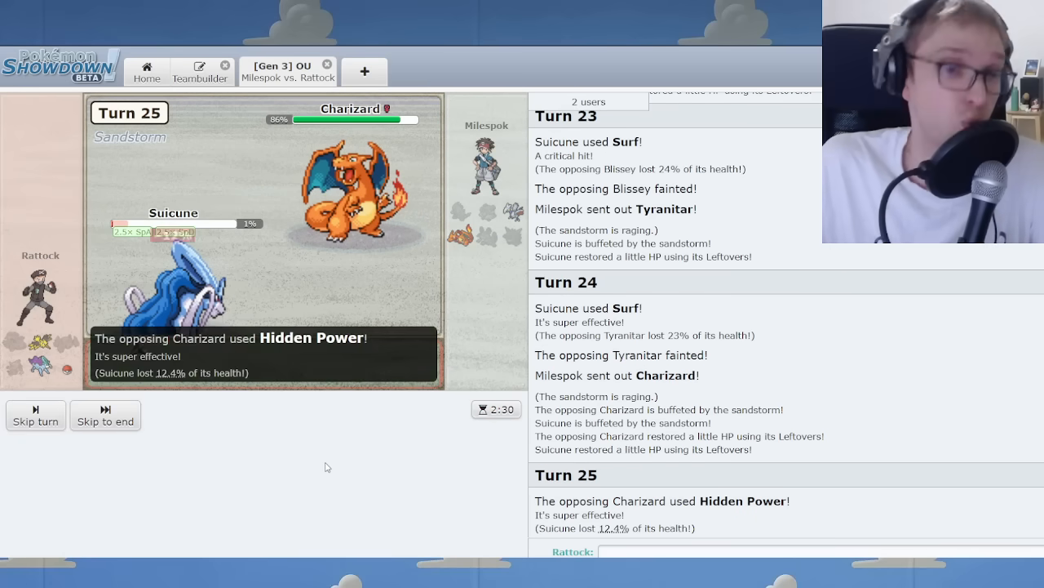
click(104, 416)
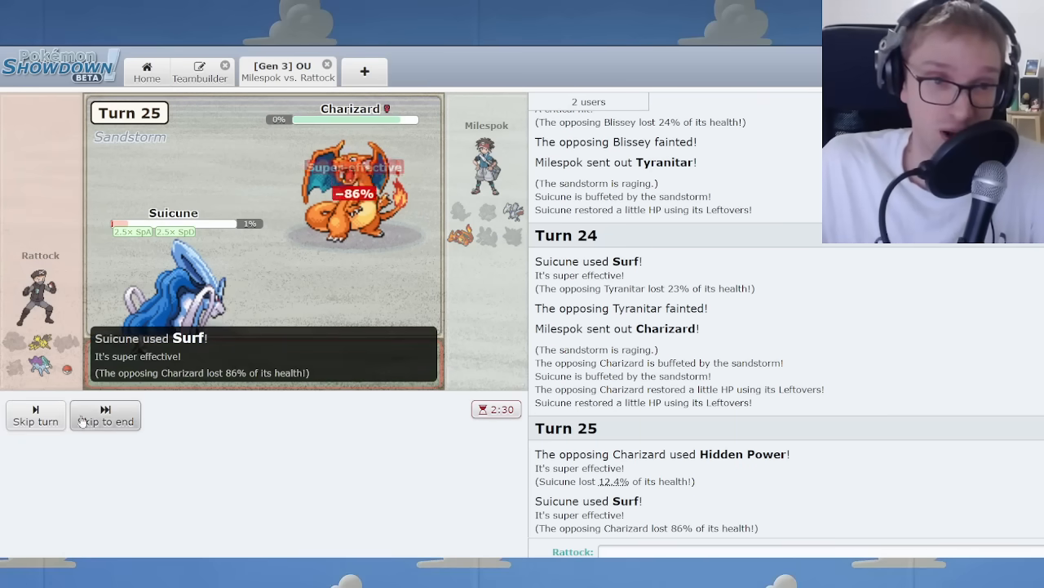
click(104, 416)
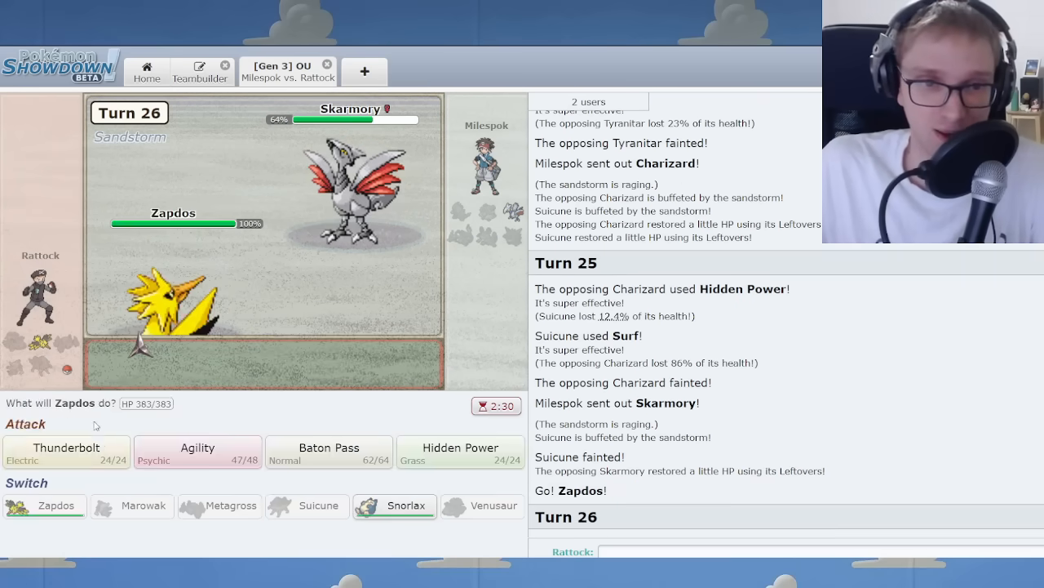
click(65, 452)
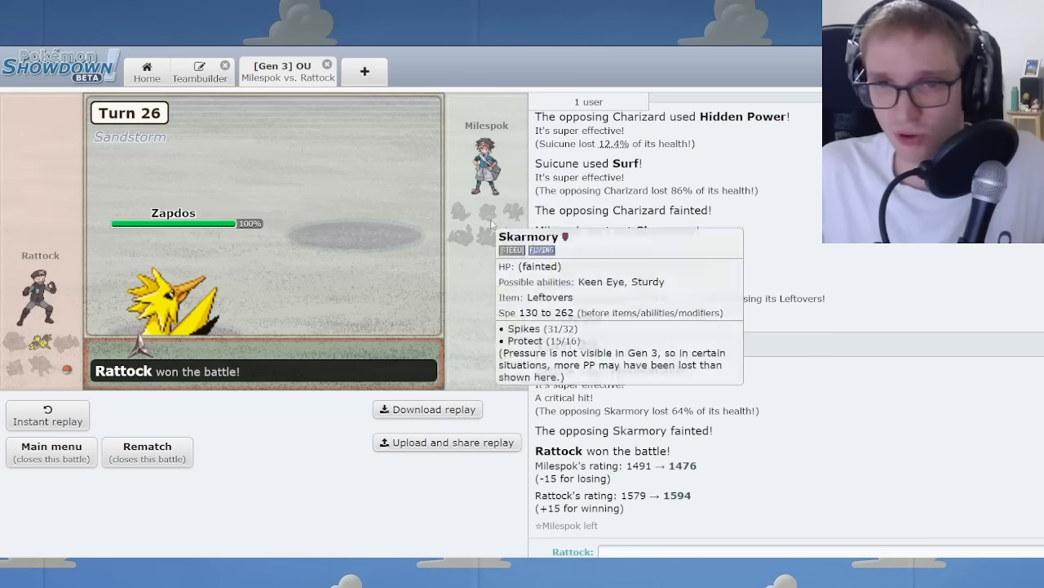
mouse_move(52, 359)
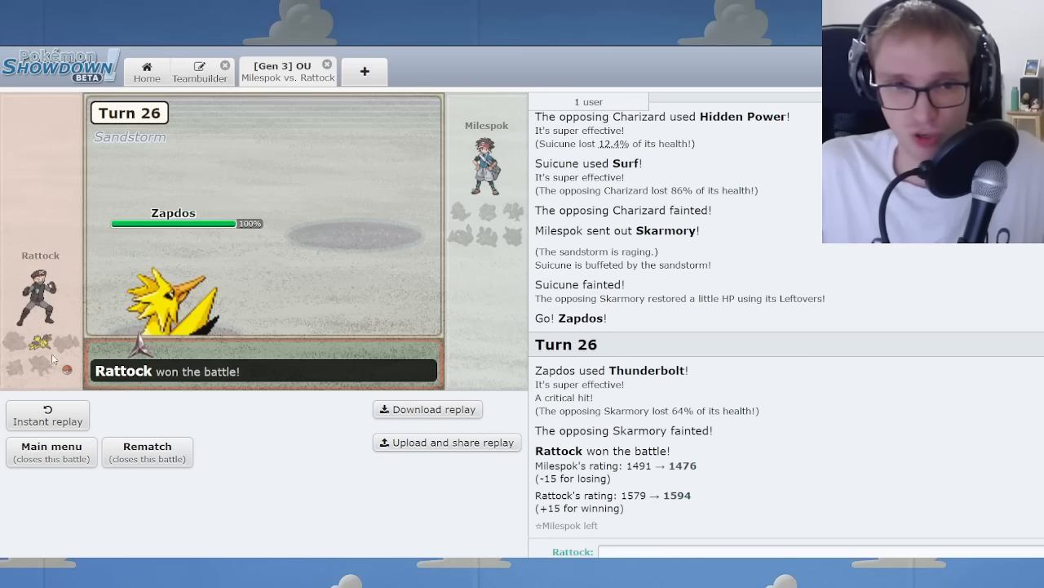
mouse_move(460, 212)
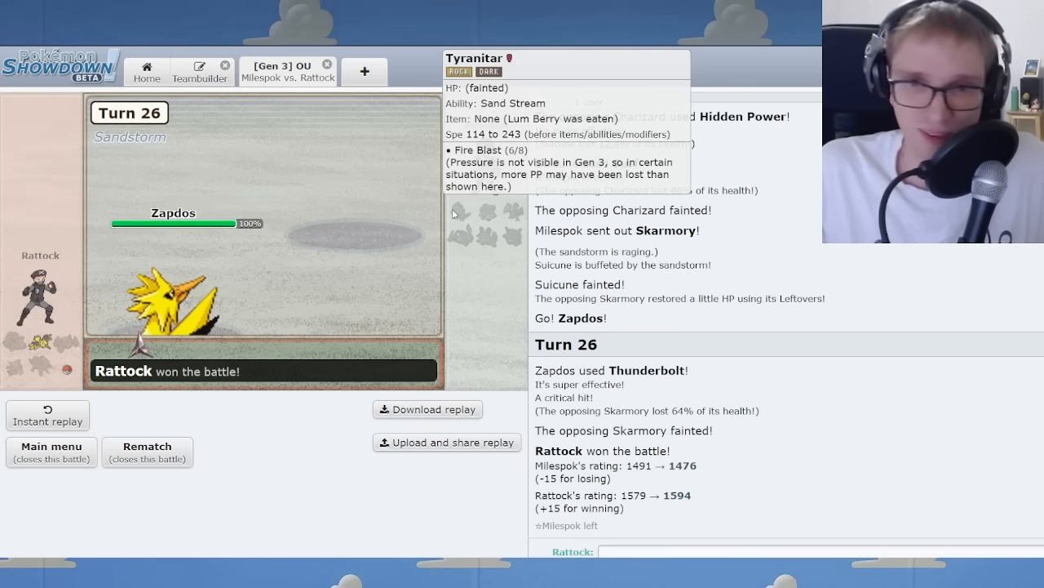
mouse_move(36, 372)
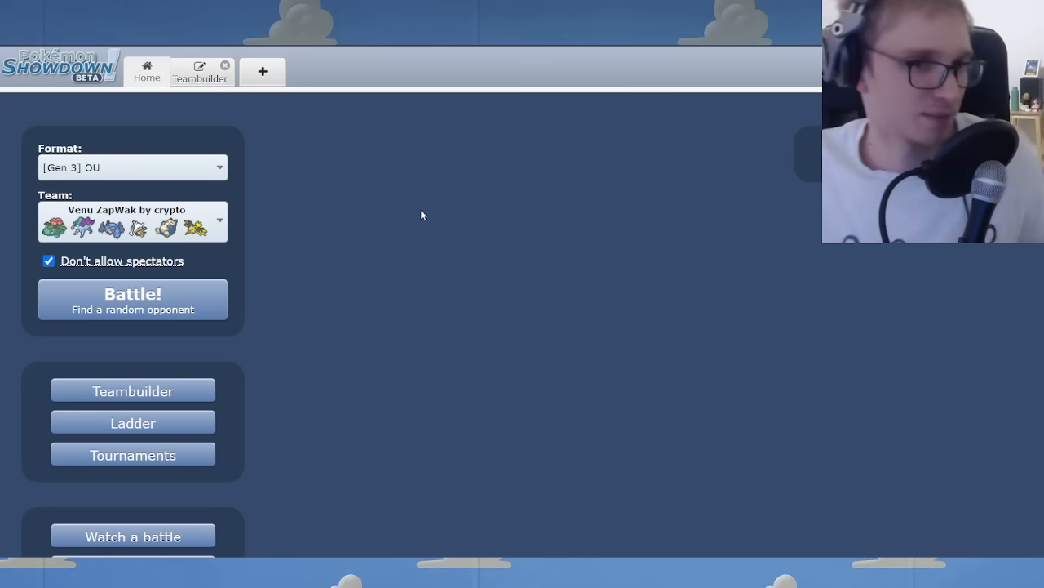
mouse_move(448, 149)
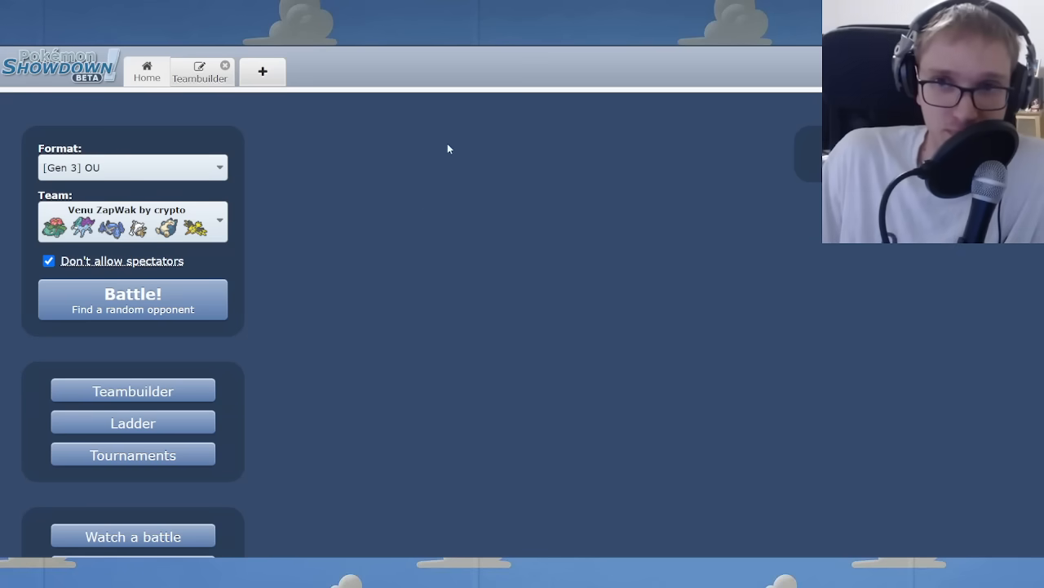